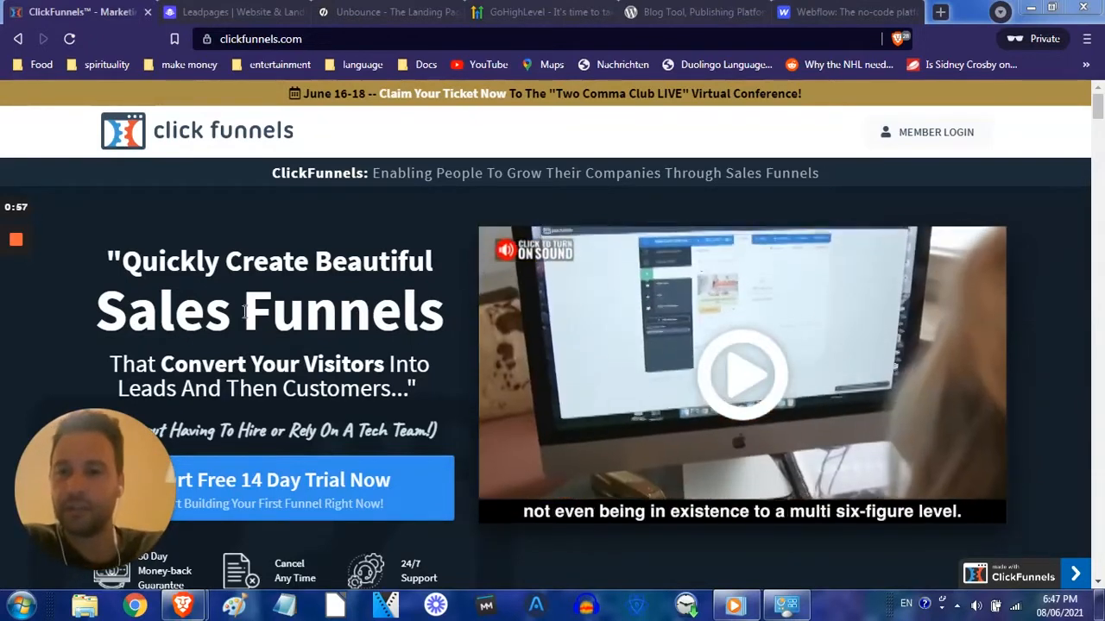
Browse the Leadpages homepage down to the Ayodele interior-design example, then start a new private tab.
scroll(down, 3)
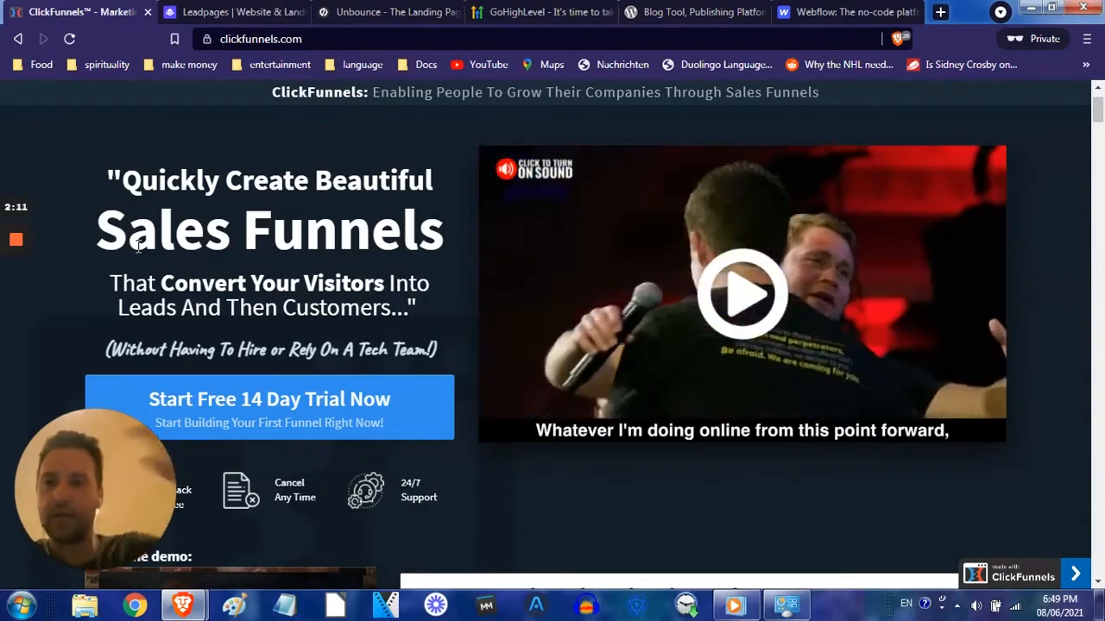
mouse_move(229, 11)
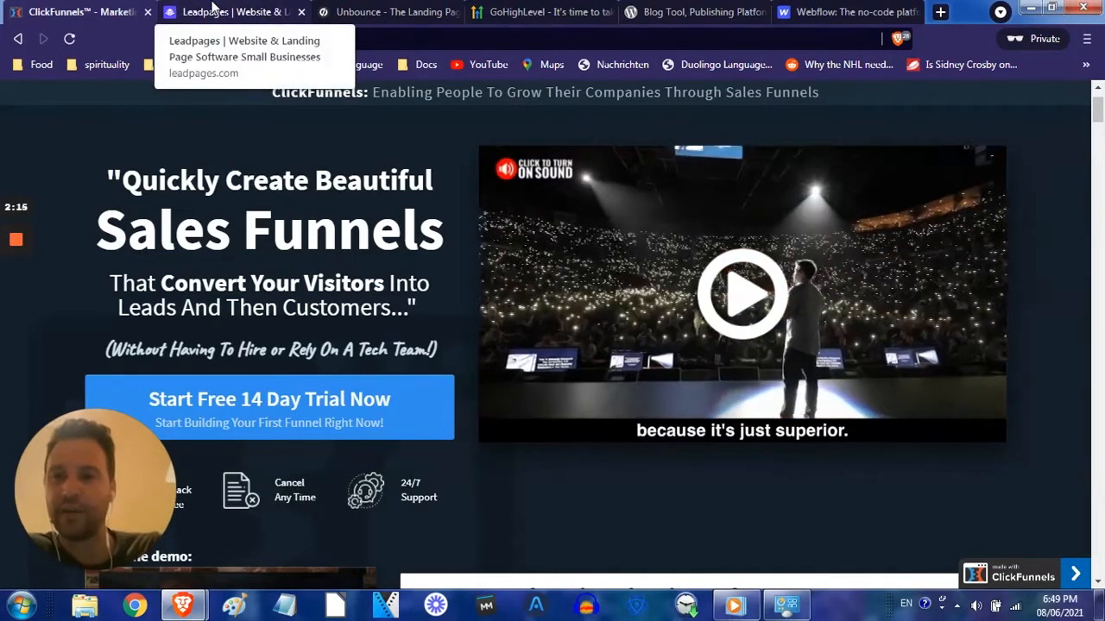
click(227, 11)
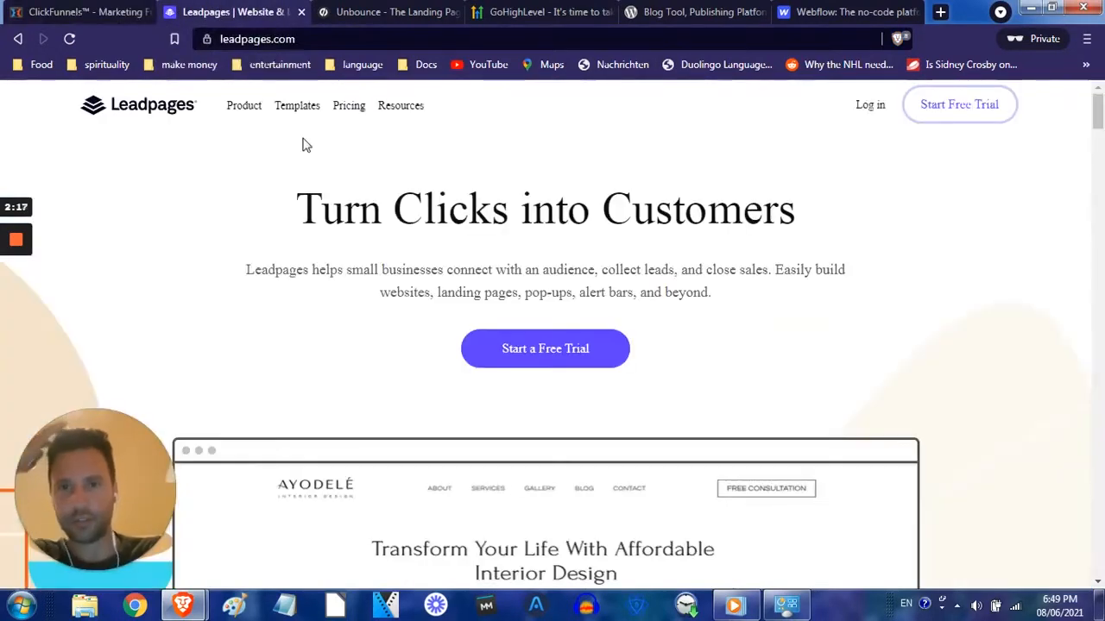
scroll(down, 3)
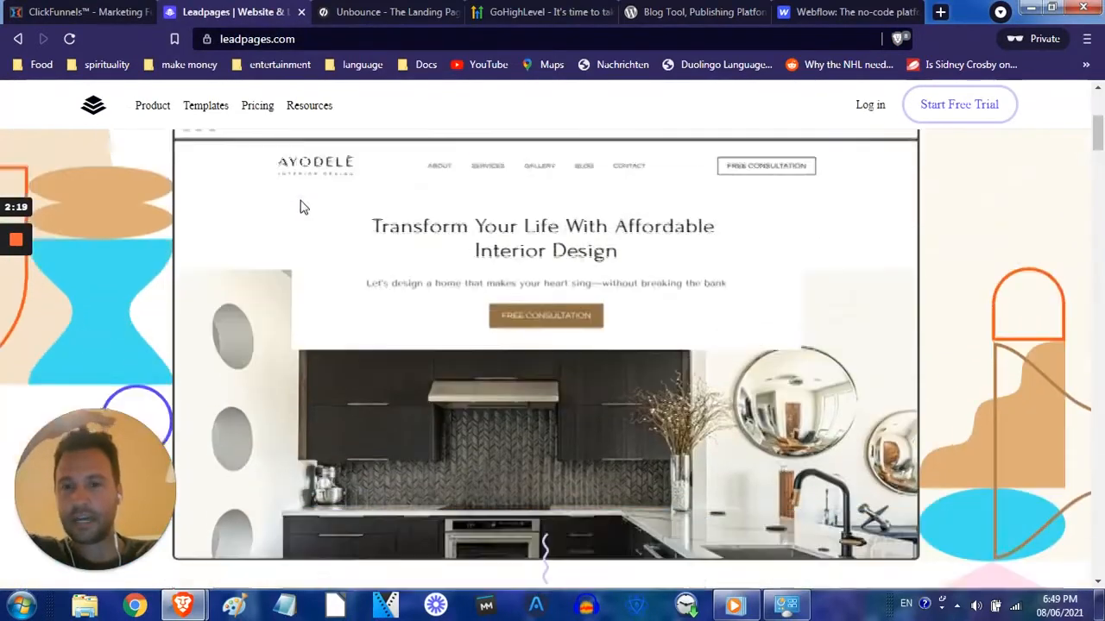
scroll(down, 3)
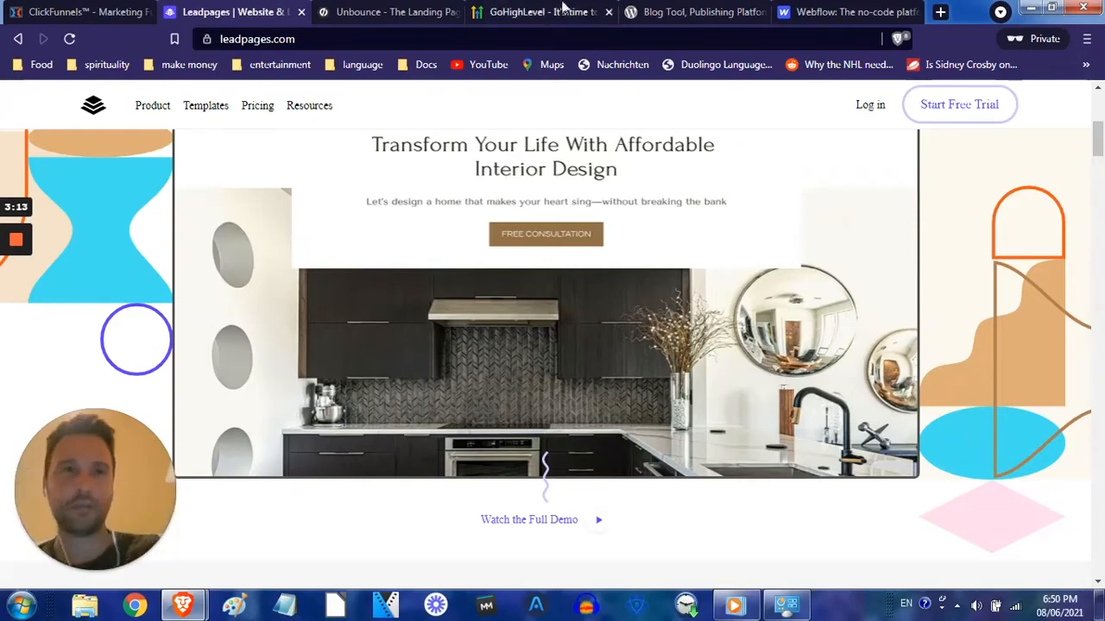
click(941, 10)
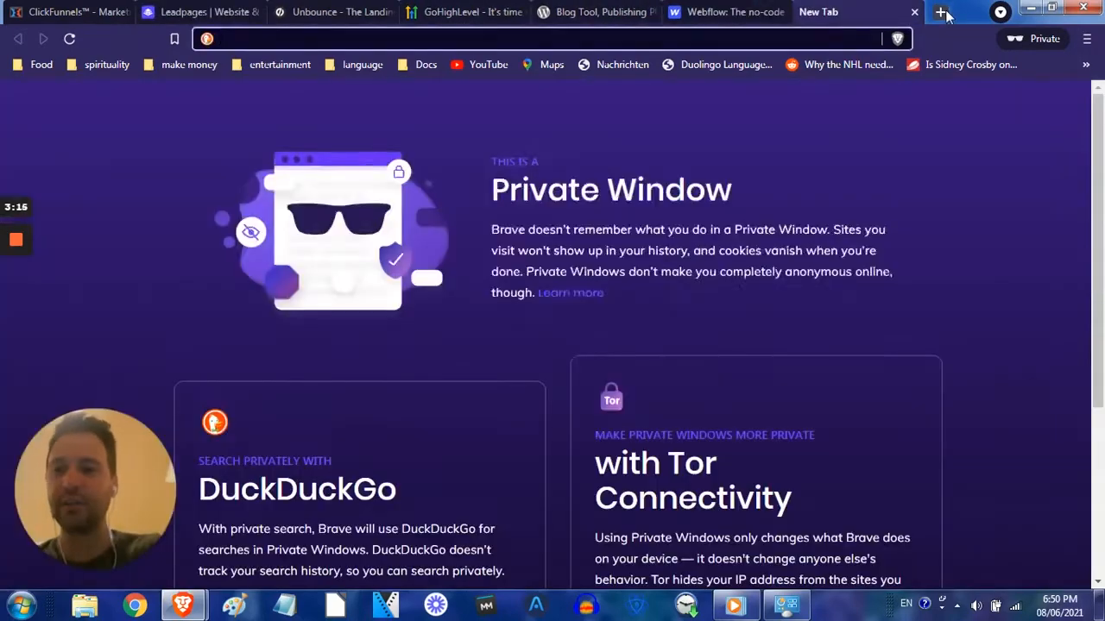
Load everywherelawyer.com, skim its Digital Omnipresence case study with video, then close that tab.
text(everywherelawyer.com)
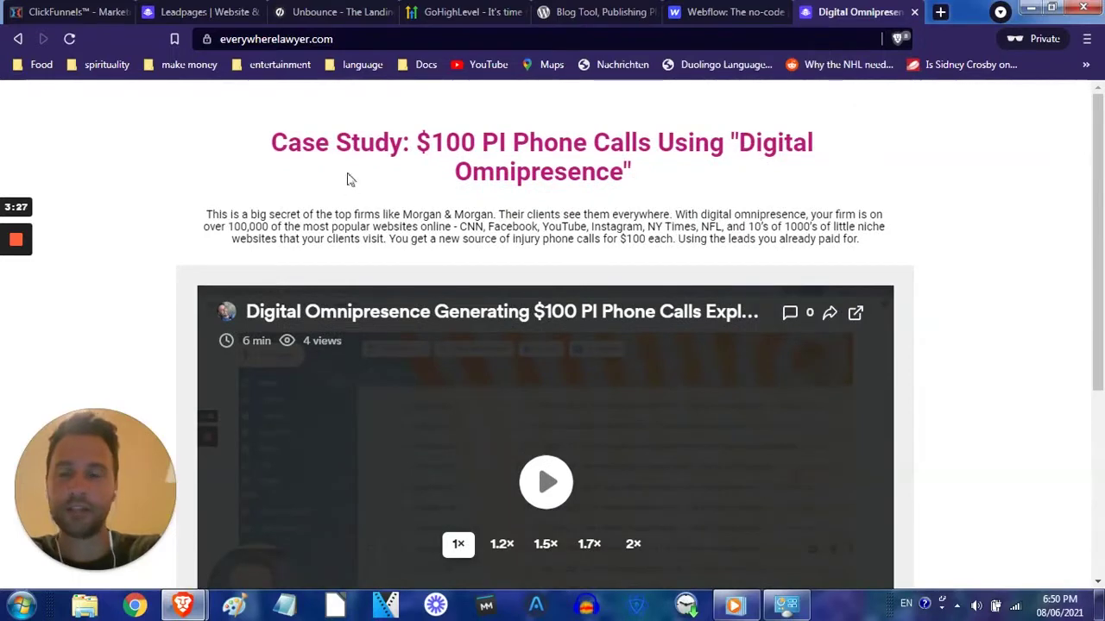
scroll(down, 3)
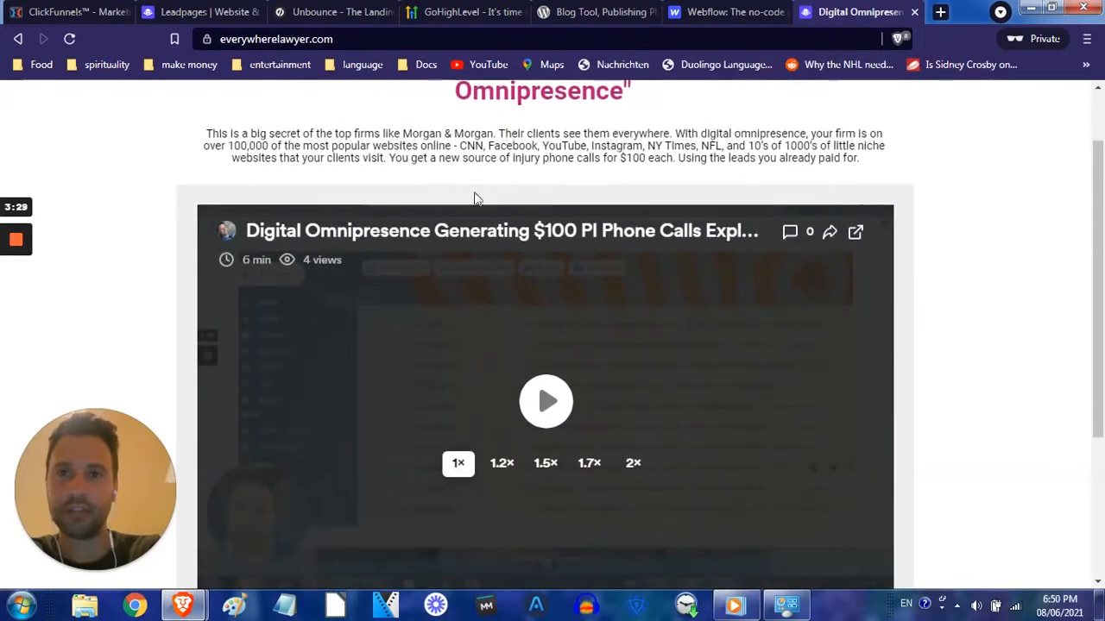
scroll(down, 3)
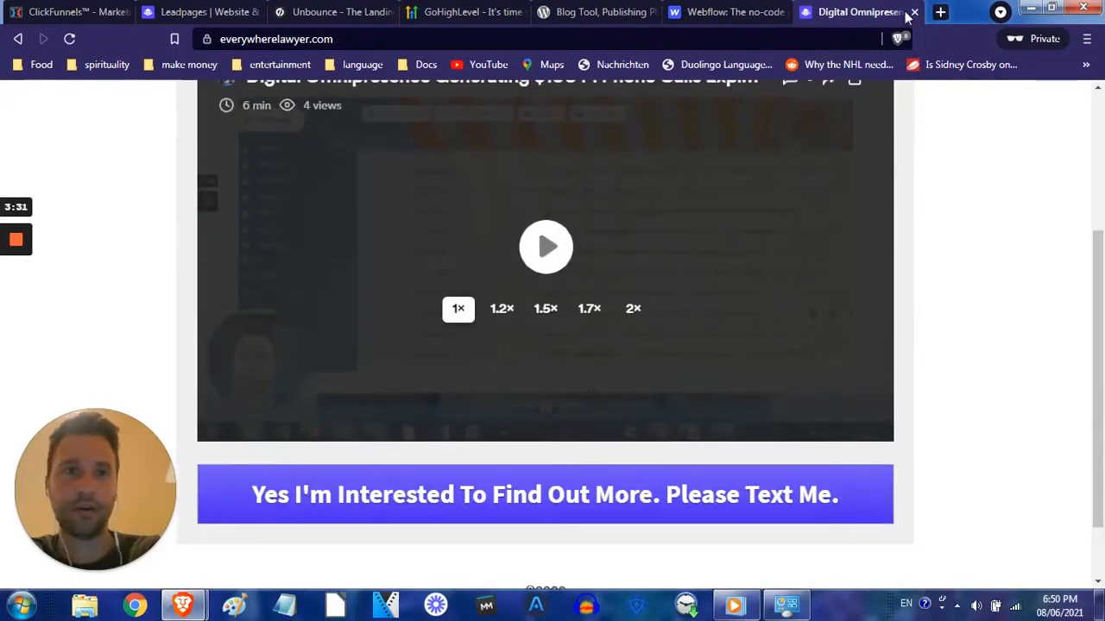
click(207, 10)
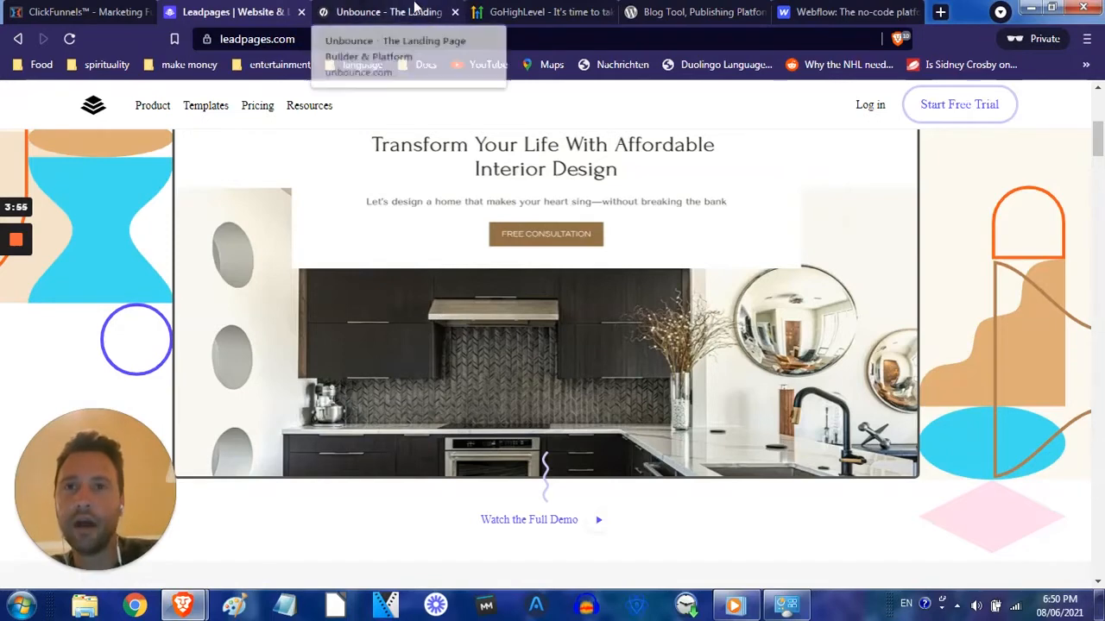
Scroll Unbounce's homepage through the SaaS, agencies and ecommerce sections and back up, then go to ClickFunnels.
click(384, 12)
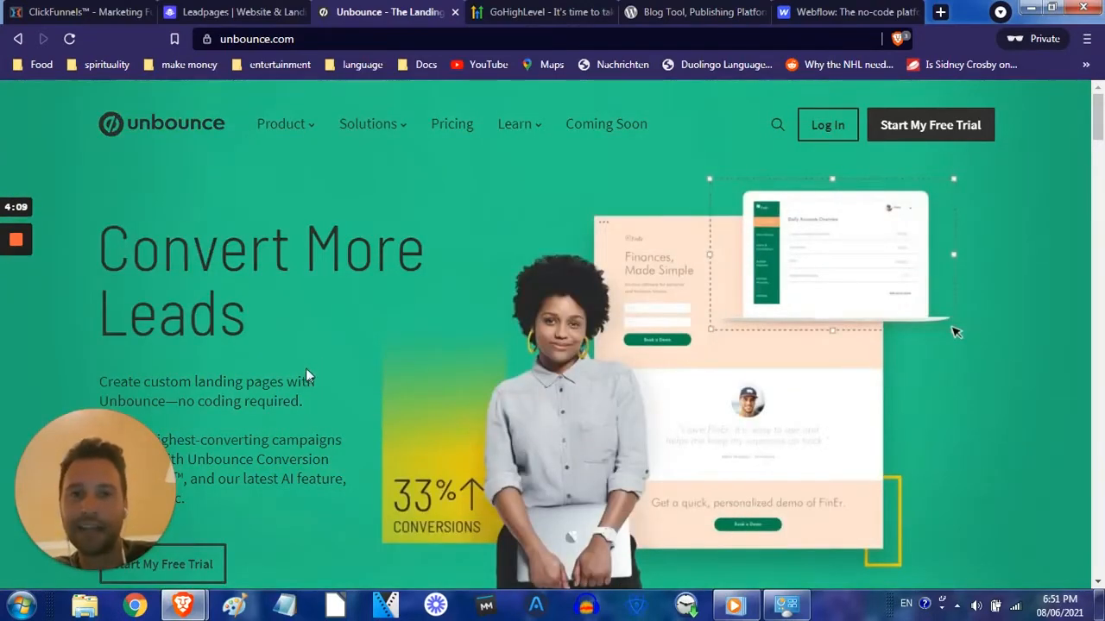
scroll(down, 3)
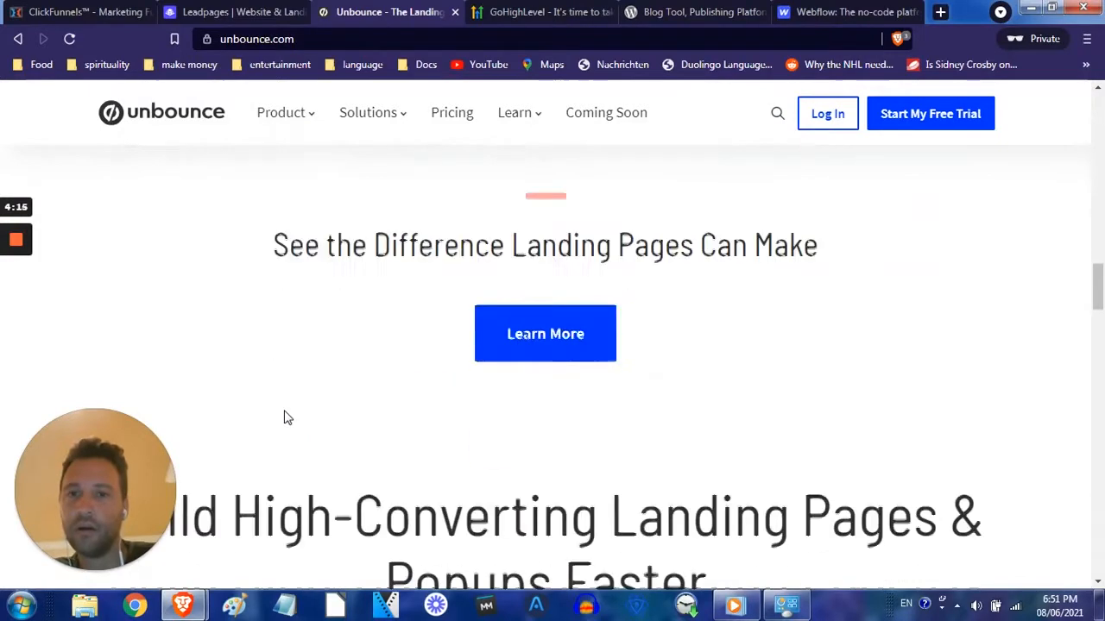
scroll(down, 3)
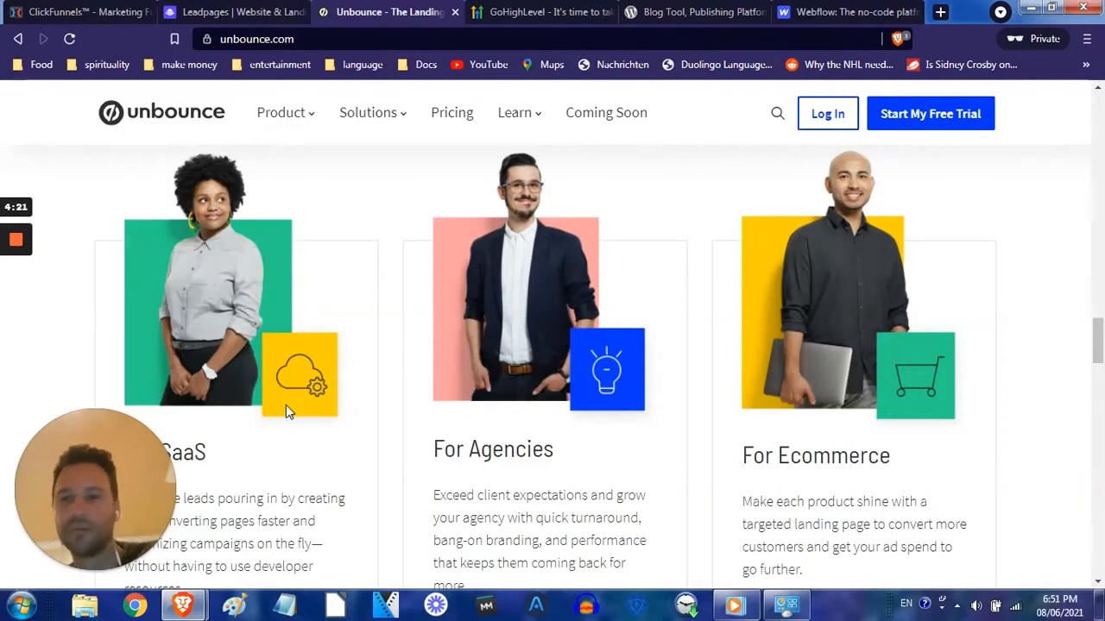
scroll(up, 3)
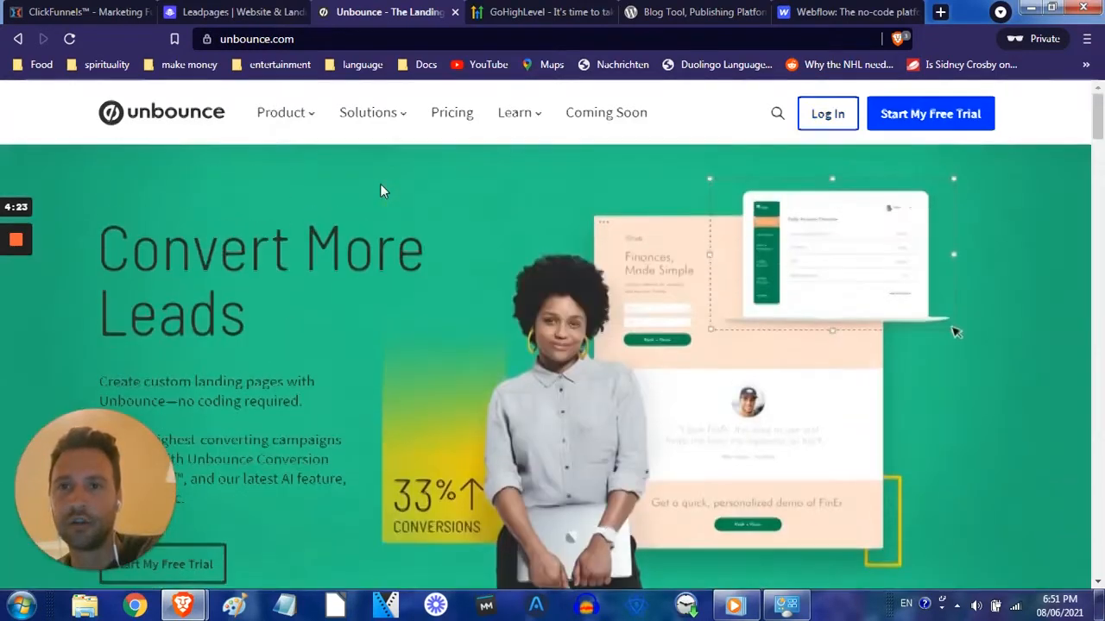
click(77, 14)
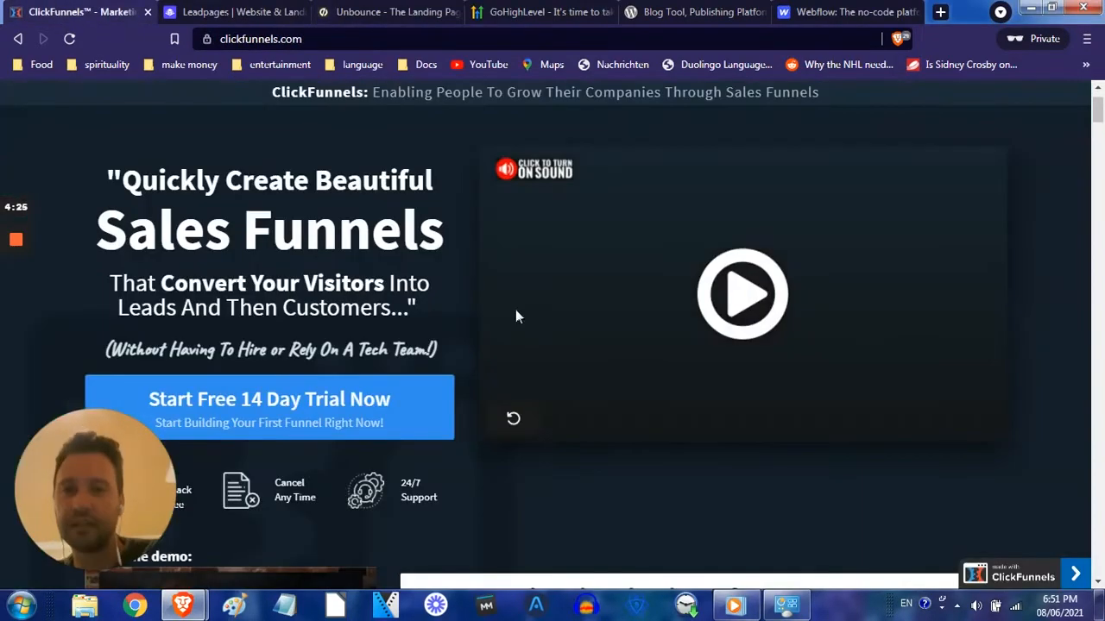
Review ClickFunnels' stats and Generate Leads section with the Start Free 14 Day Trial button, then switch to Leadpages.
scroll(down, 3)
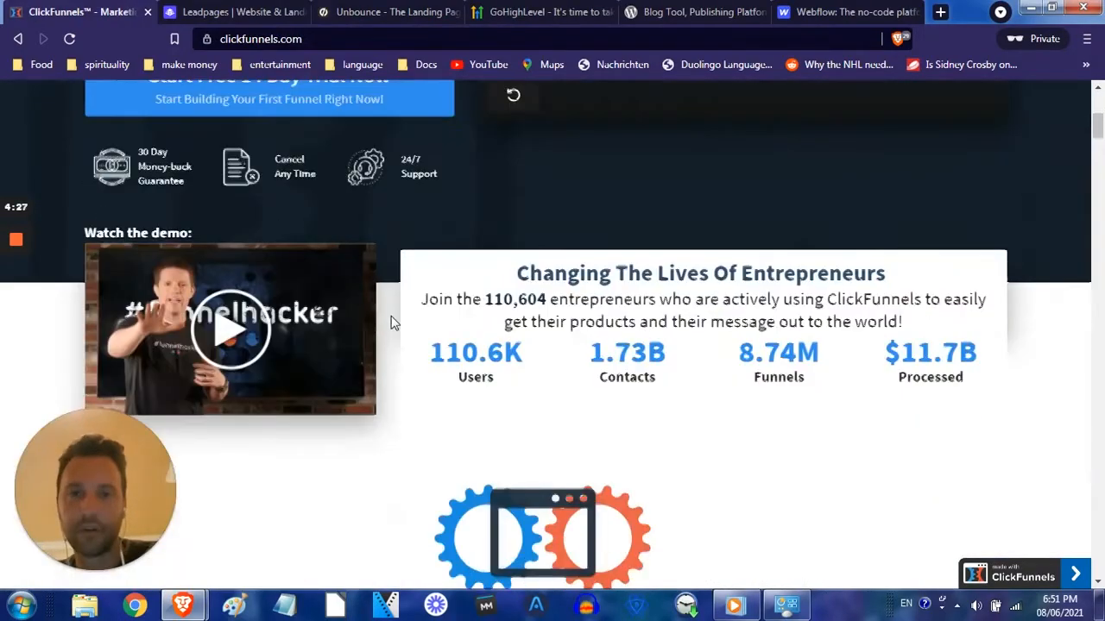
scroll(down, 3)
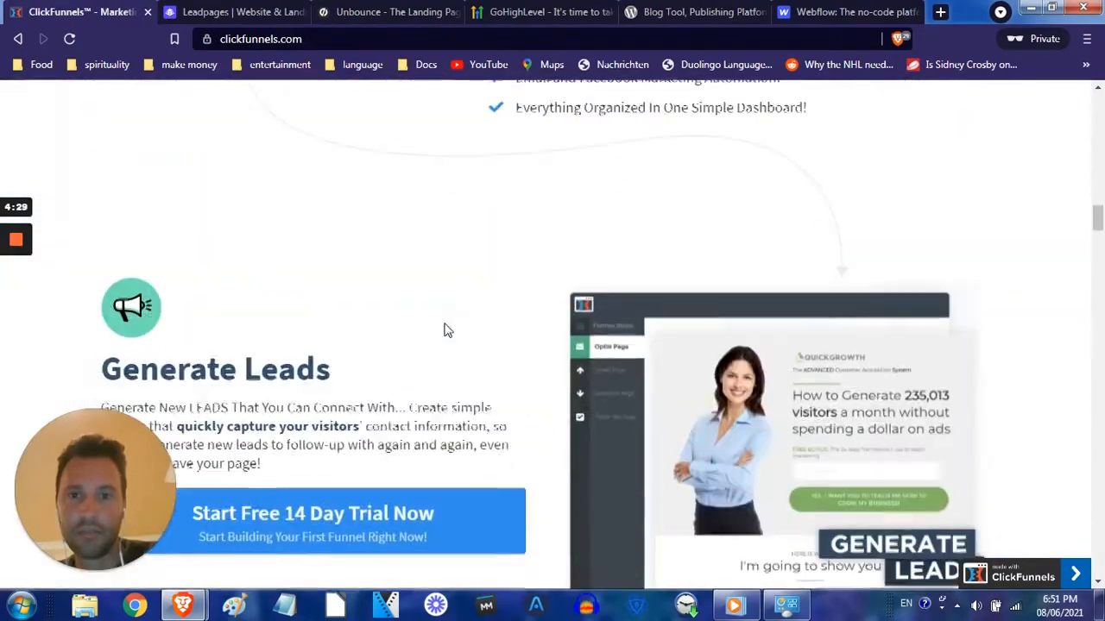
scroll(down, 3)
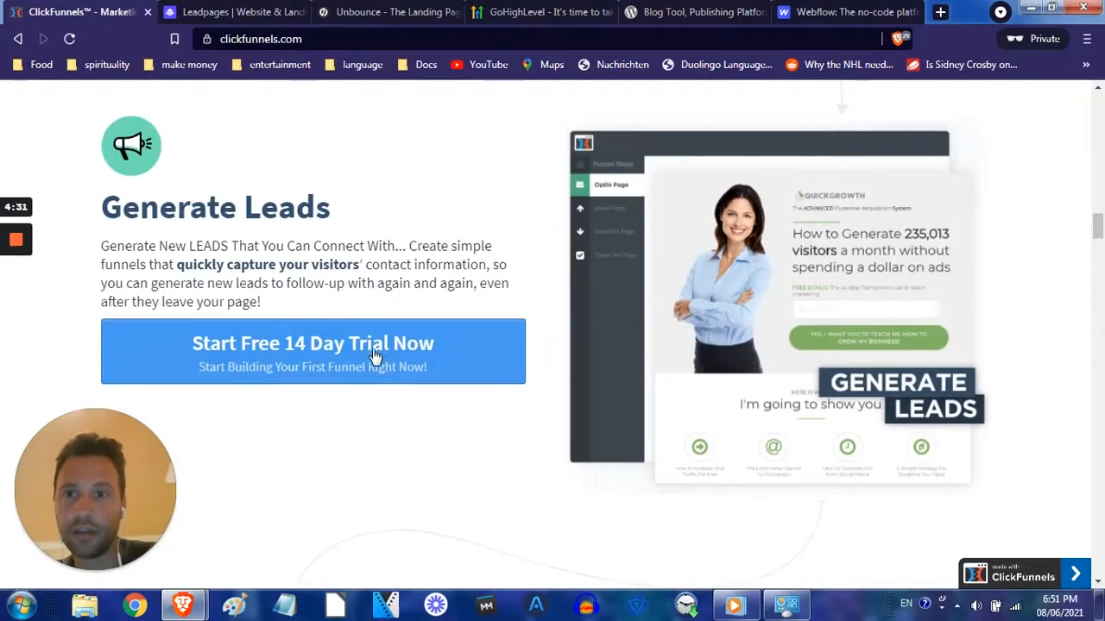
click(315, 352)
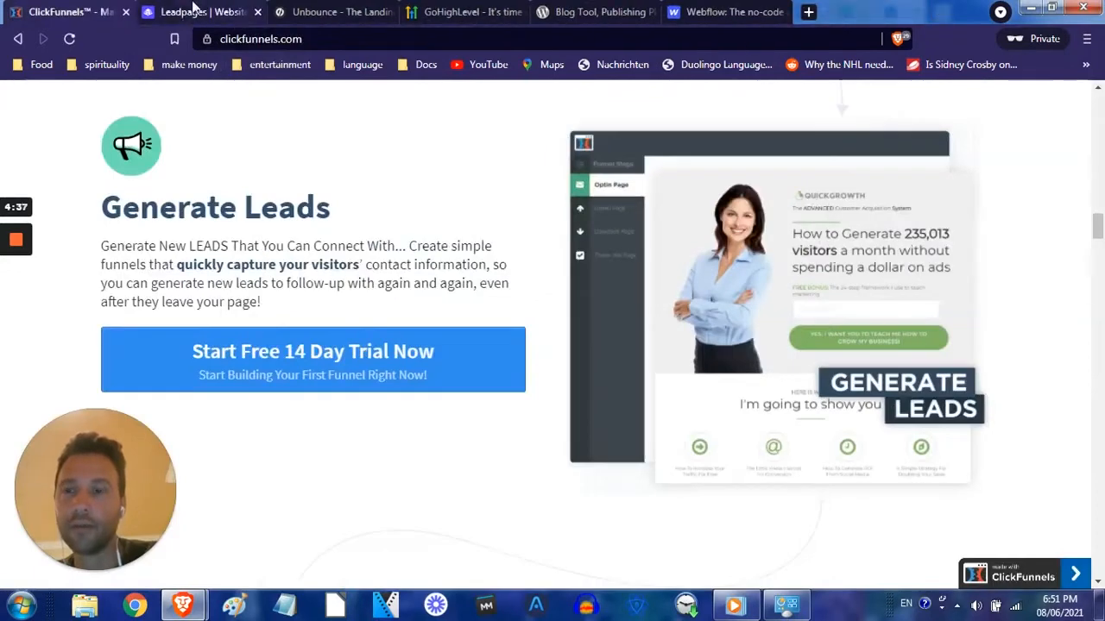
click(198, 10)
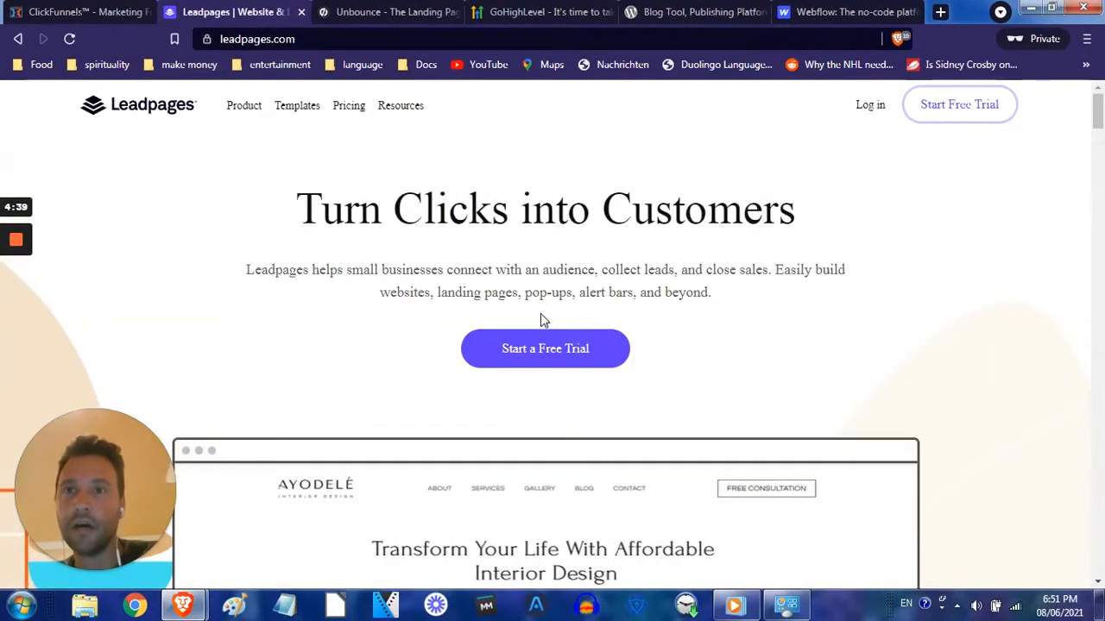
Scroll the Leadpages homepage toward its interior-design sample, then switch to Unbounce.
scroll(down, 3)
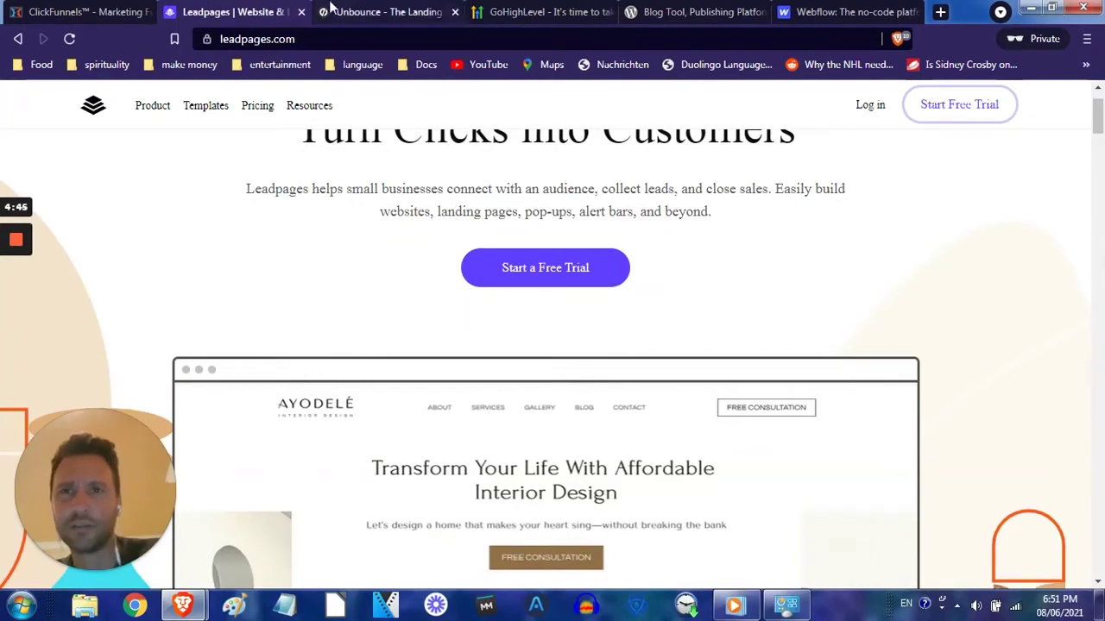
click(386, 12)
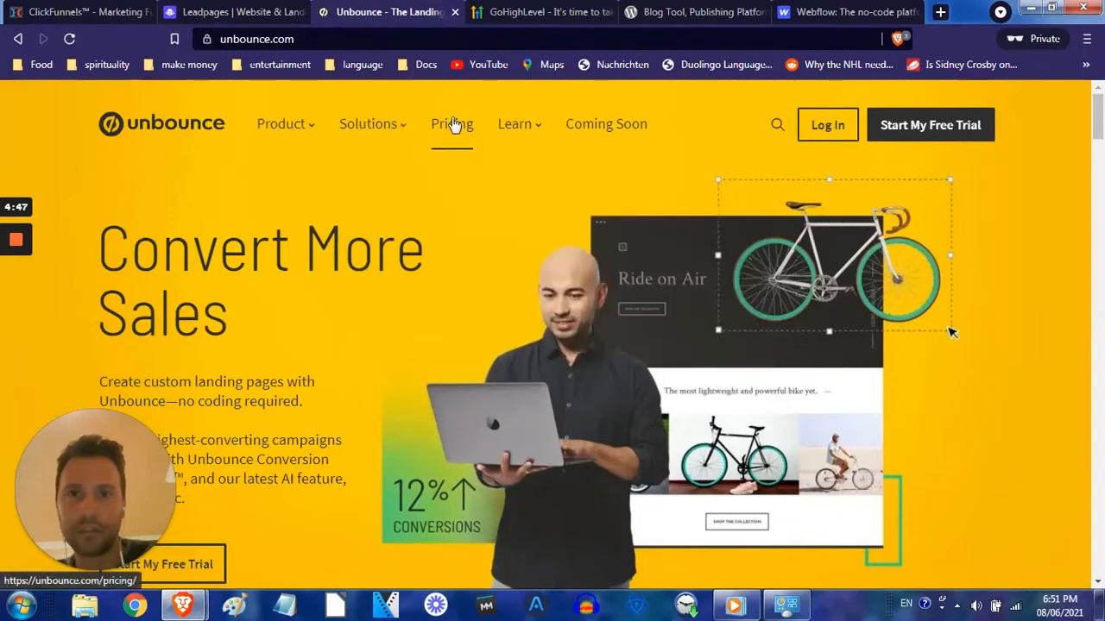
View Unbounce's four pricing plans from Launch at $80 to Scale at $300 monthly, then switch to GoHighLevel.
click(451, 124)
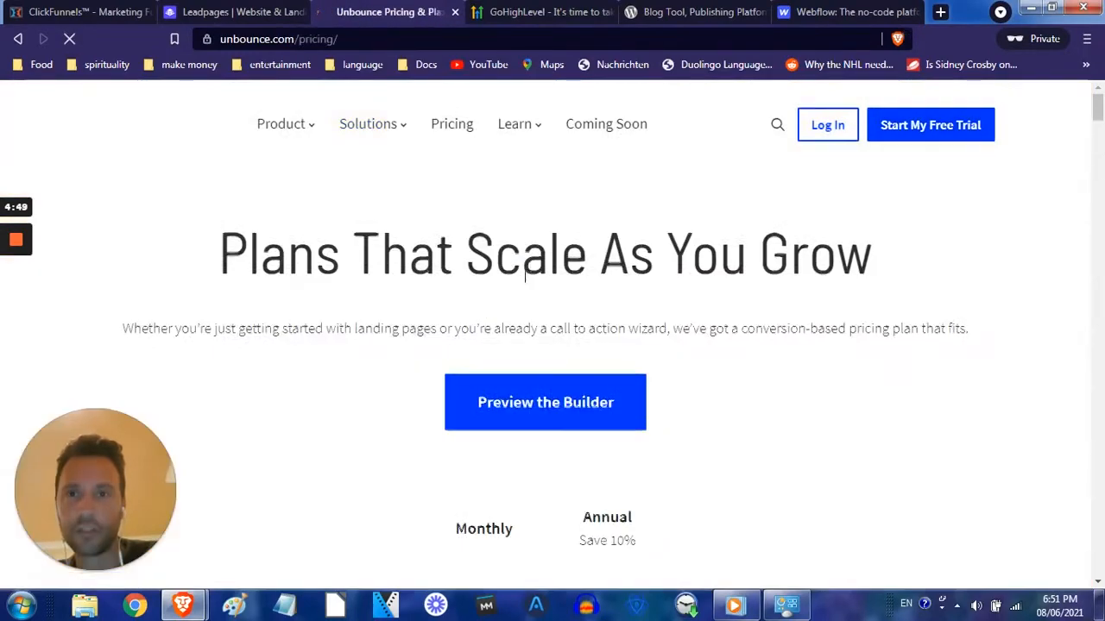
scroll(down, 3)
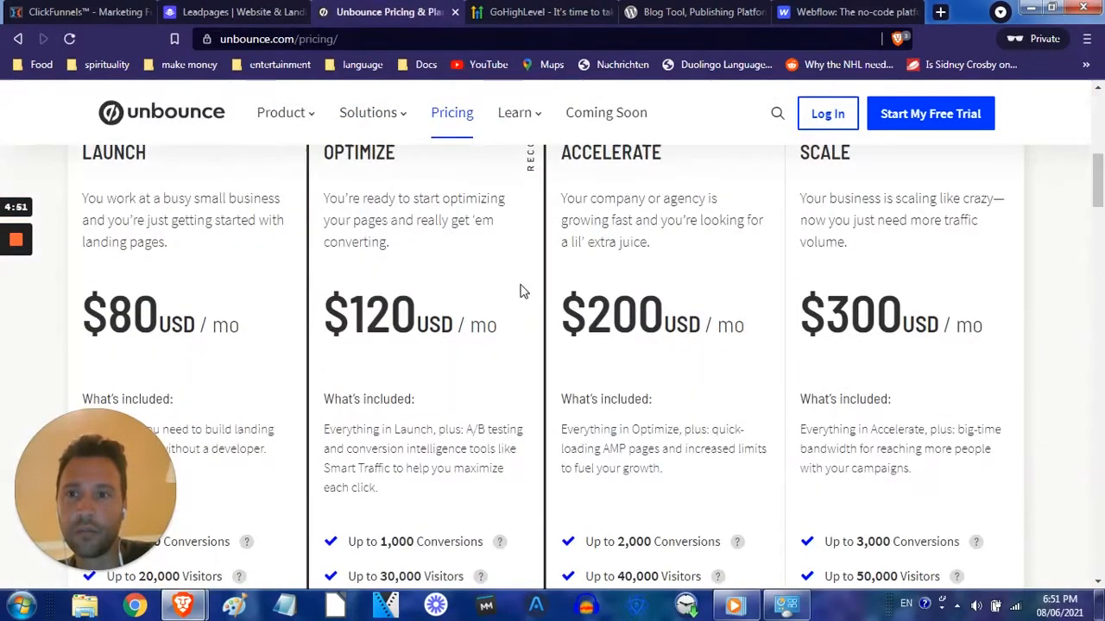
scroll(down, 3)
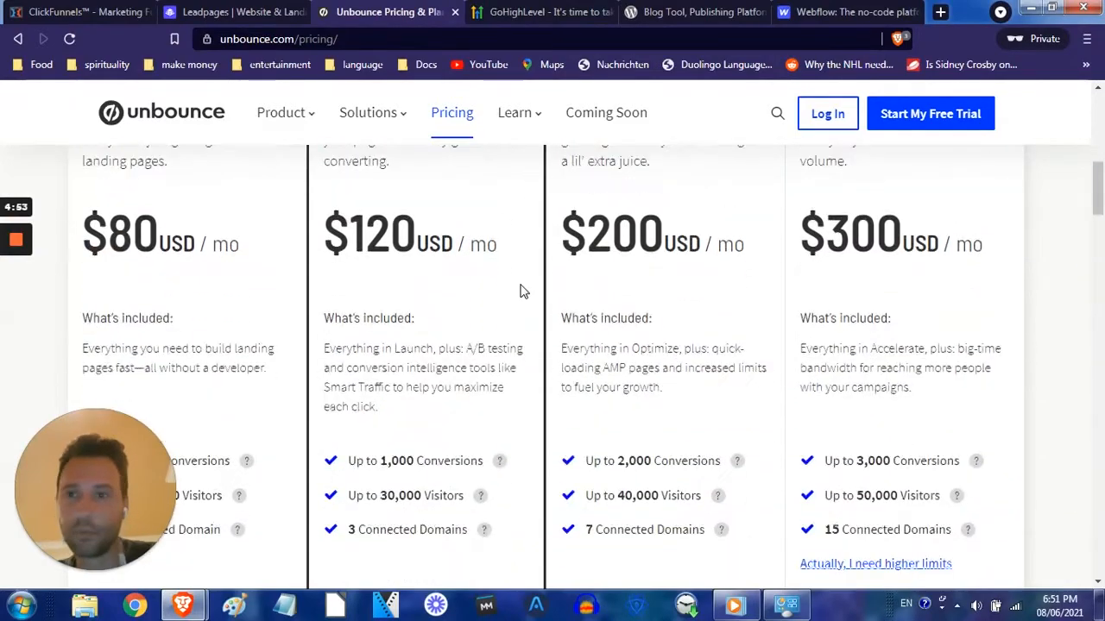
scroll(down, 3)
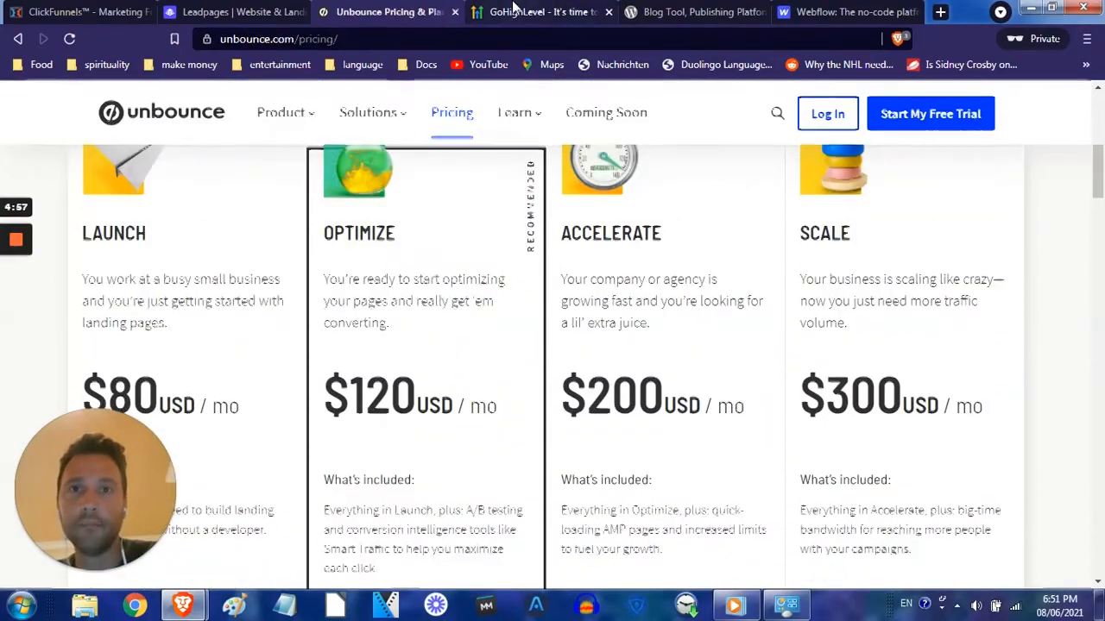
click(538, 12)
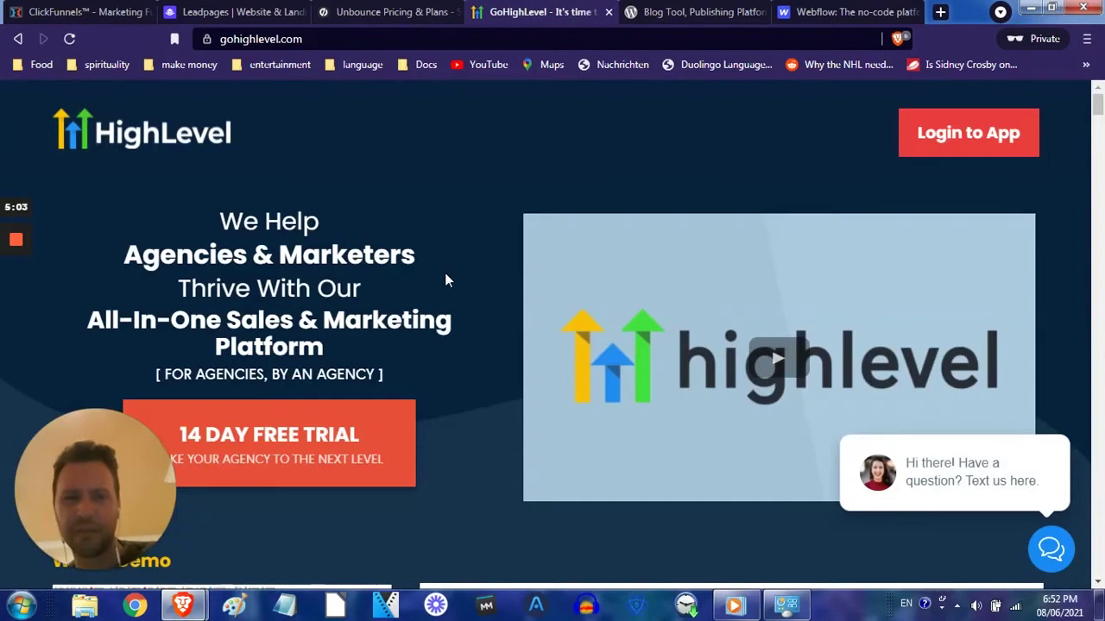
mouse_move(687, 361)
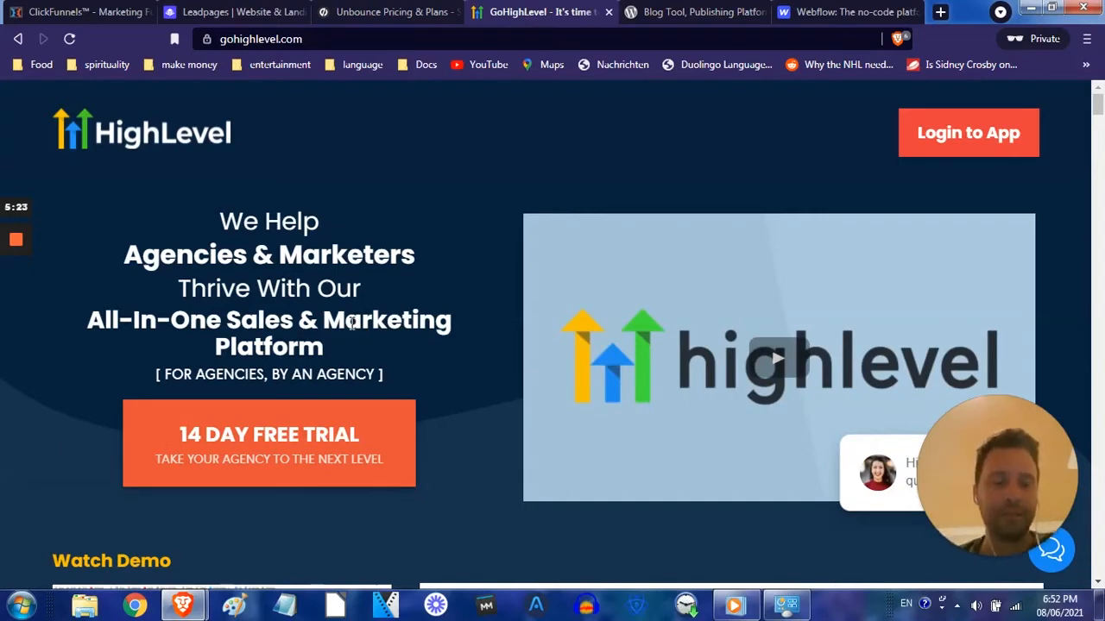
mouse_move(321, 328)
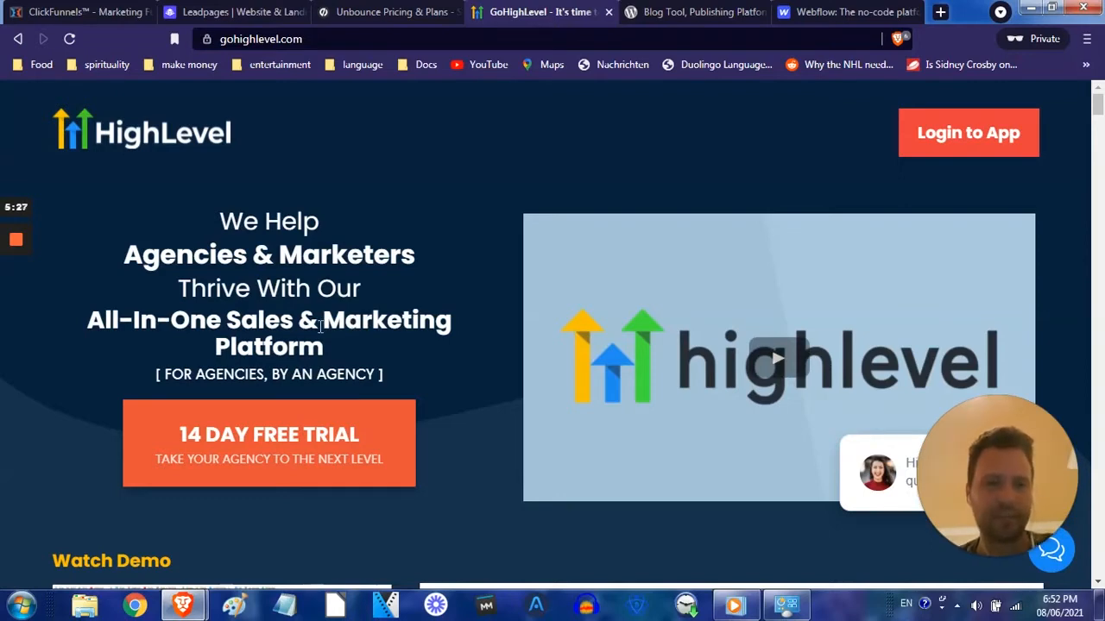
Scroll HighLevel's homepage through lead-capture and deals to the Agency Starter $97 and Unlimited $297 plans, then go to WordPress.org.
scroll(down, 3)
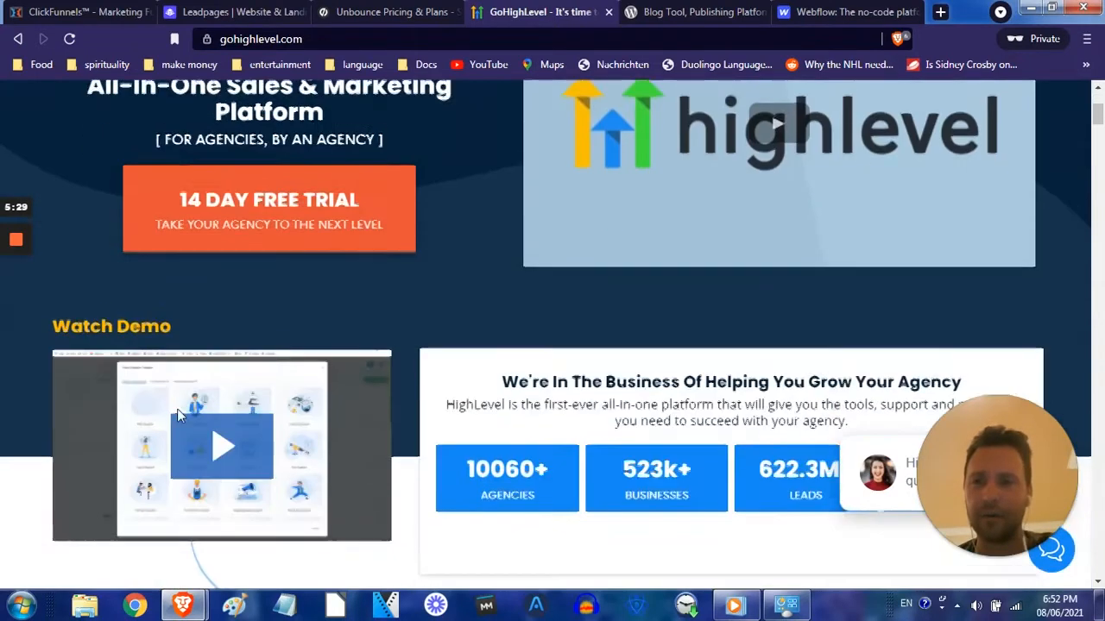
scroll(down, 3)
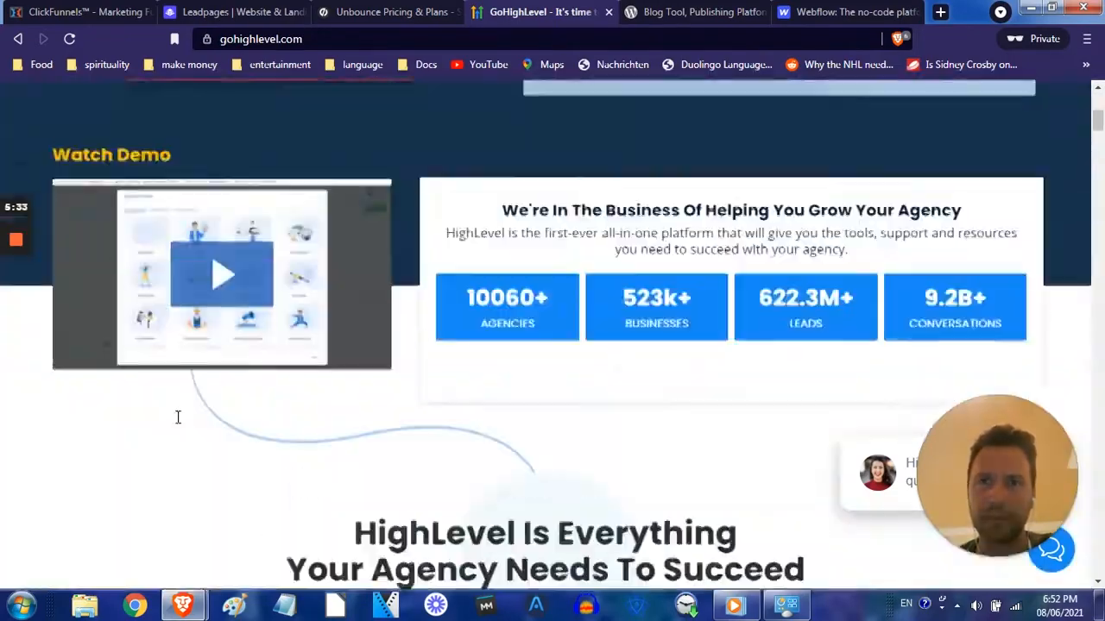
scroll(down, 3)
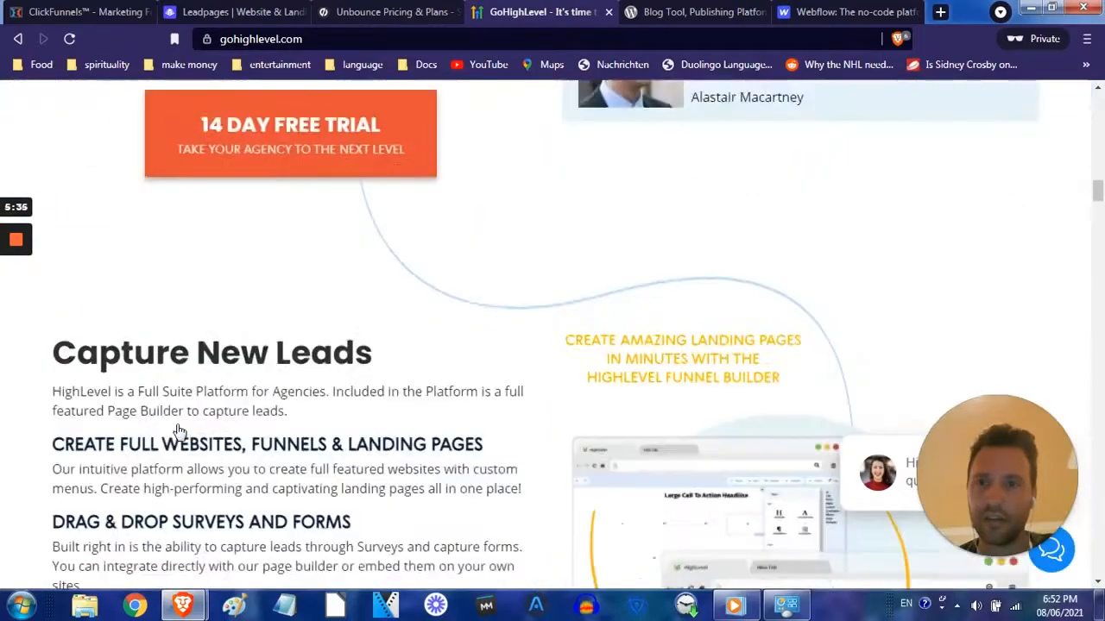
scroll(down, 3)
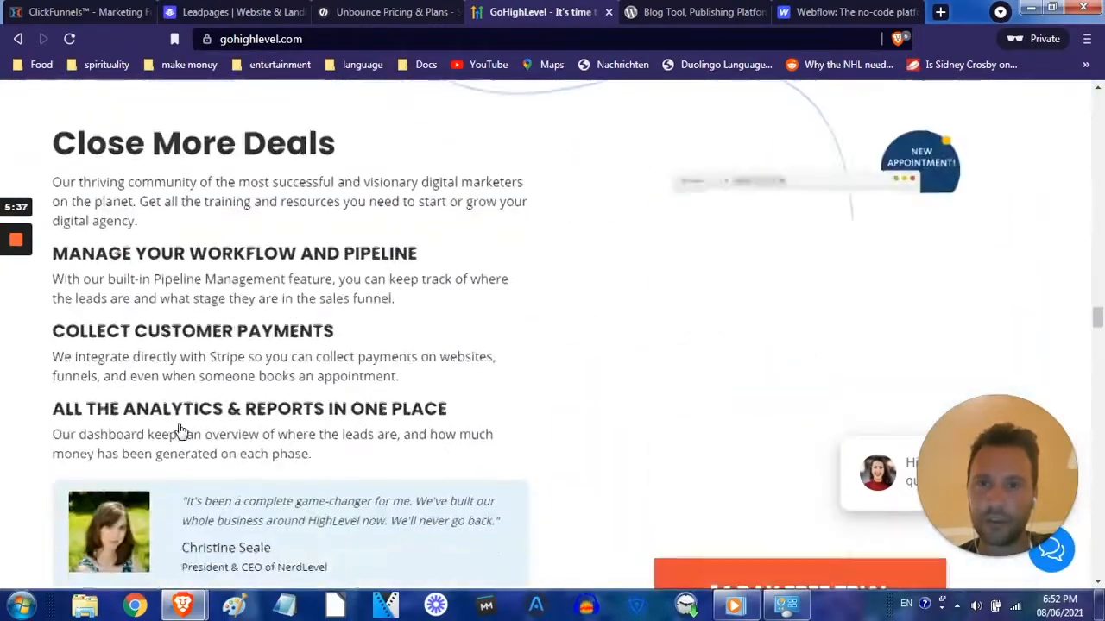
scroll(down, 3)
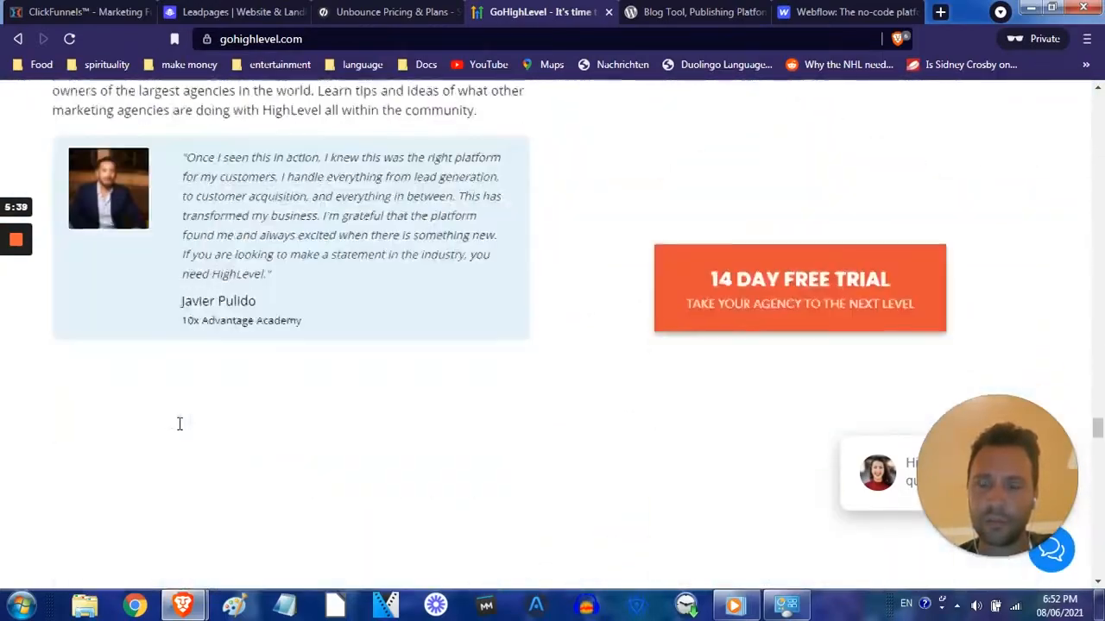
scroll(down, 3)
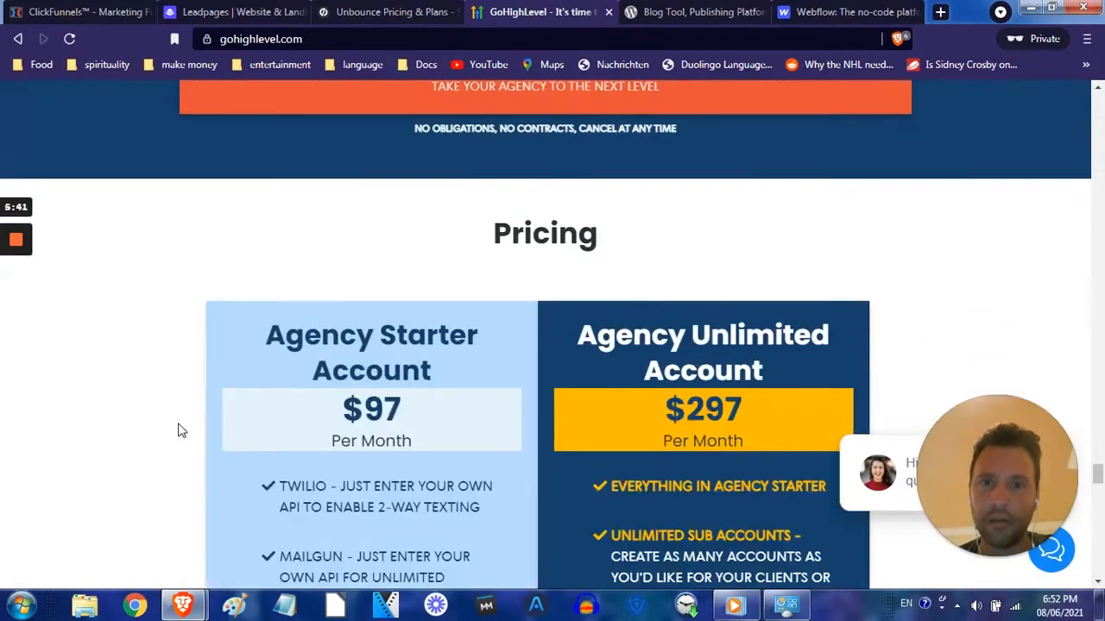
scroll(down, 3)
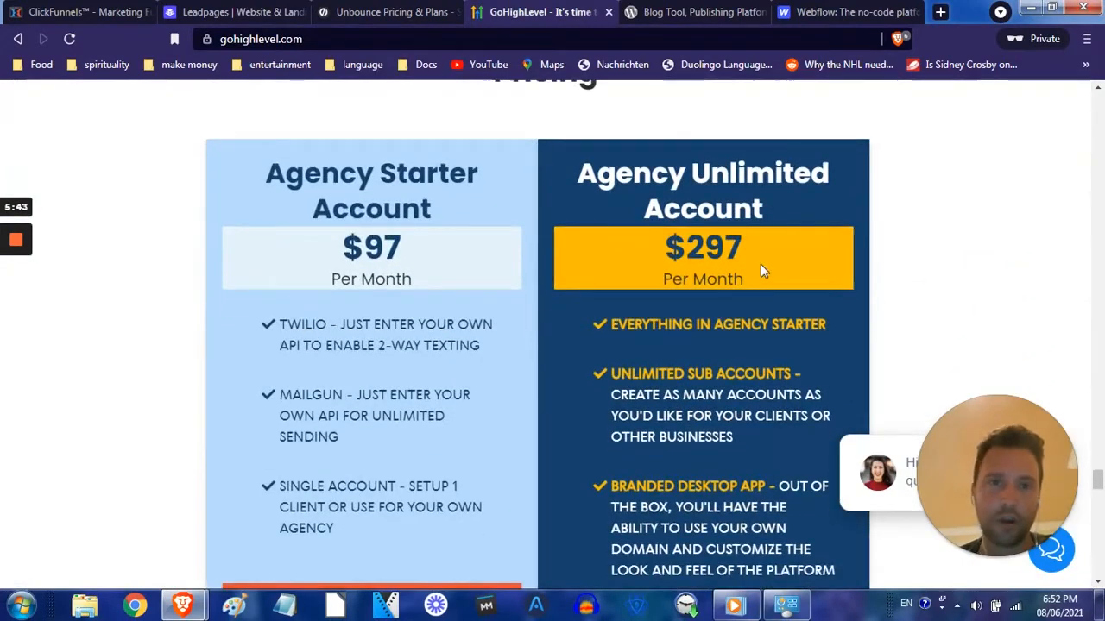
mouse_move(585, 276)
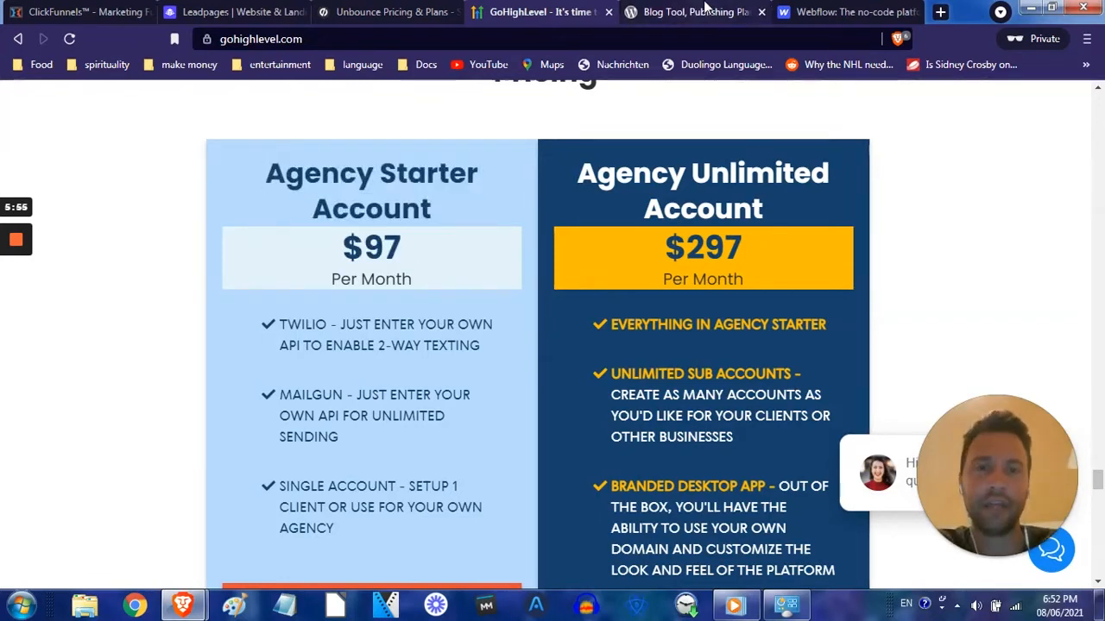
click(694, 12)
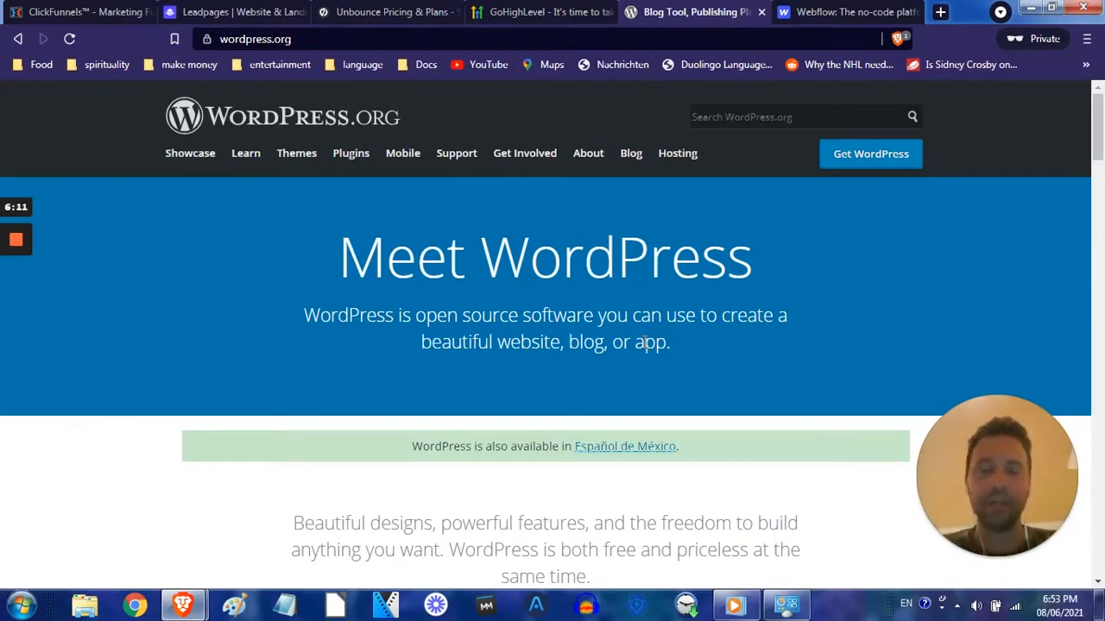
click(77, 15)
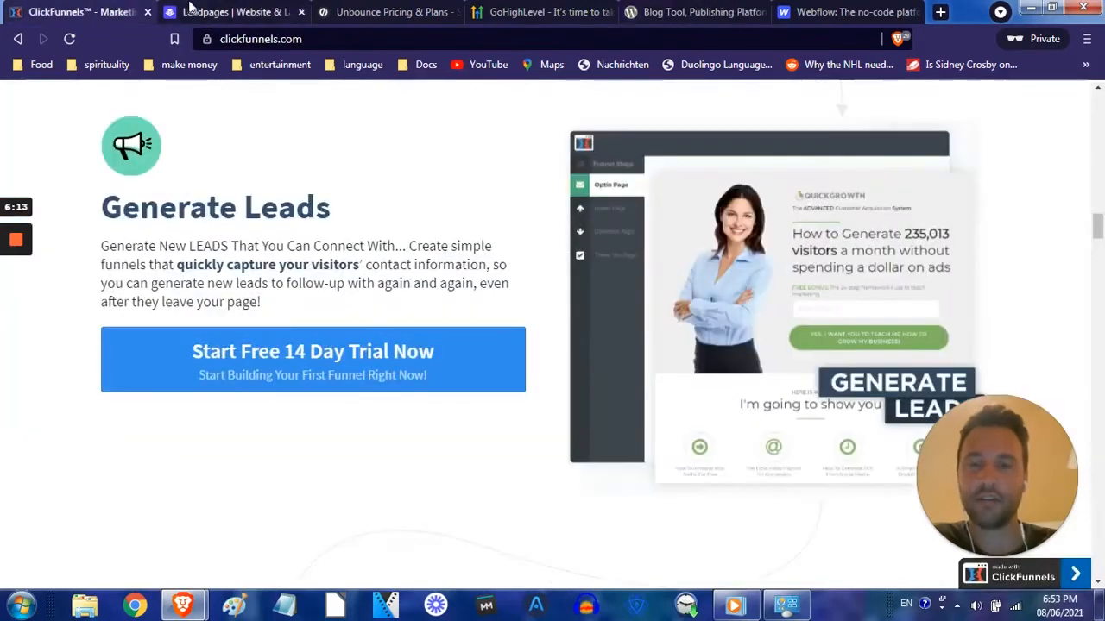
click(228, 10)
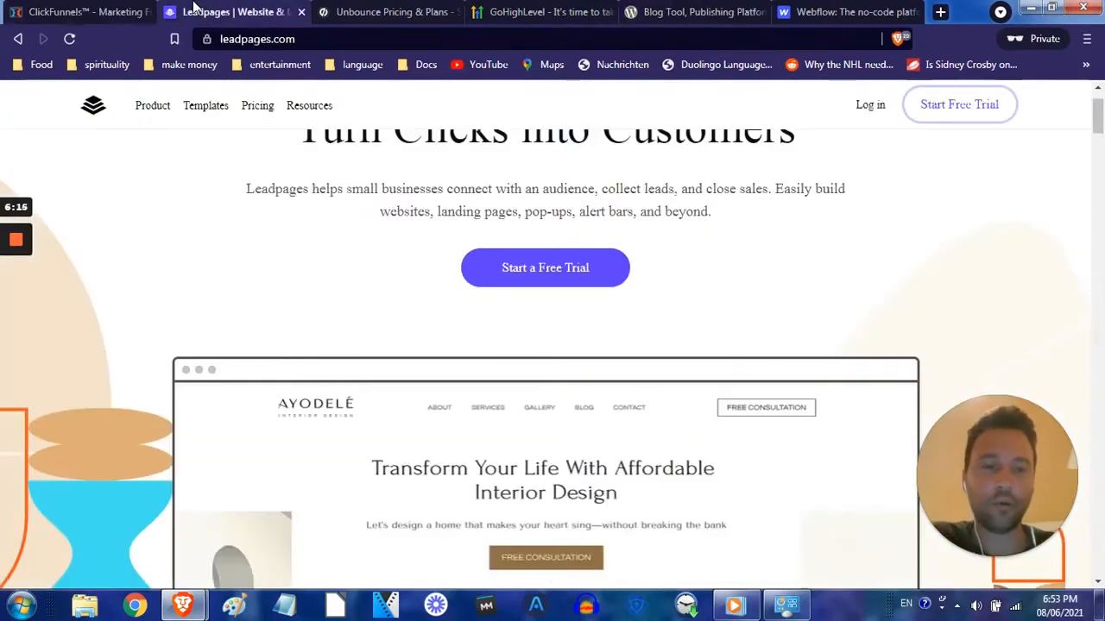
click(388, 12)
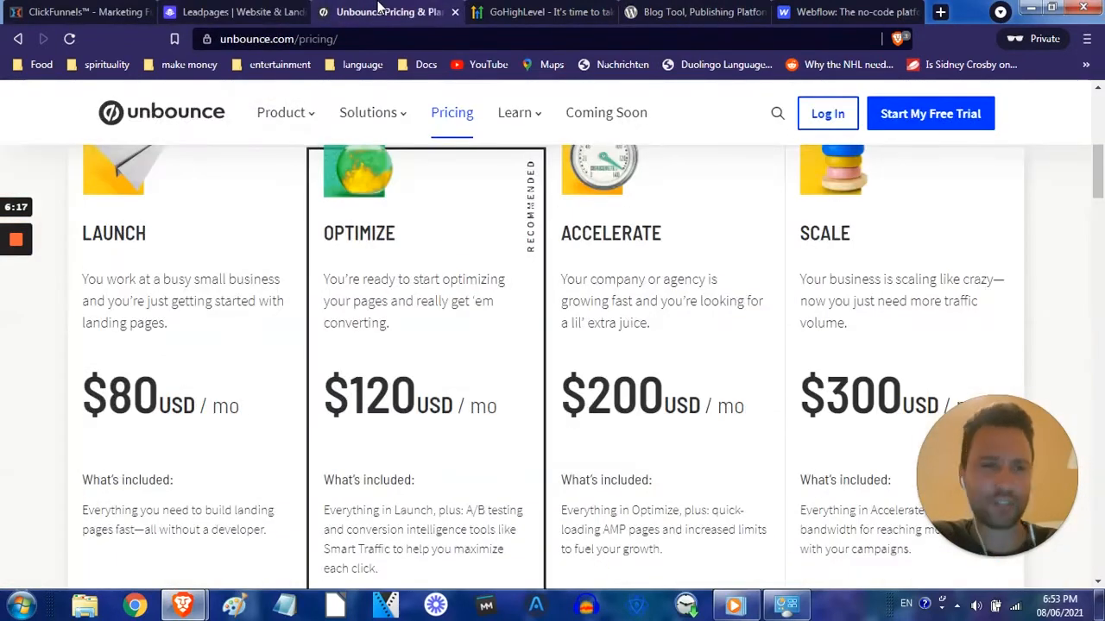
click(538, 14)
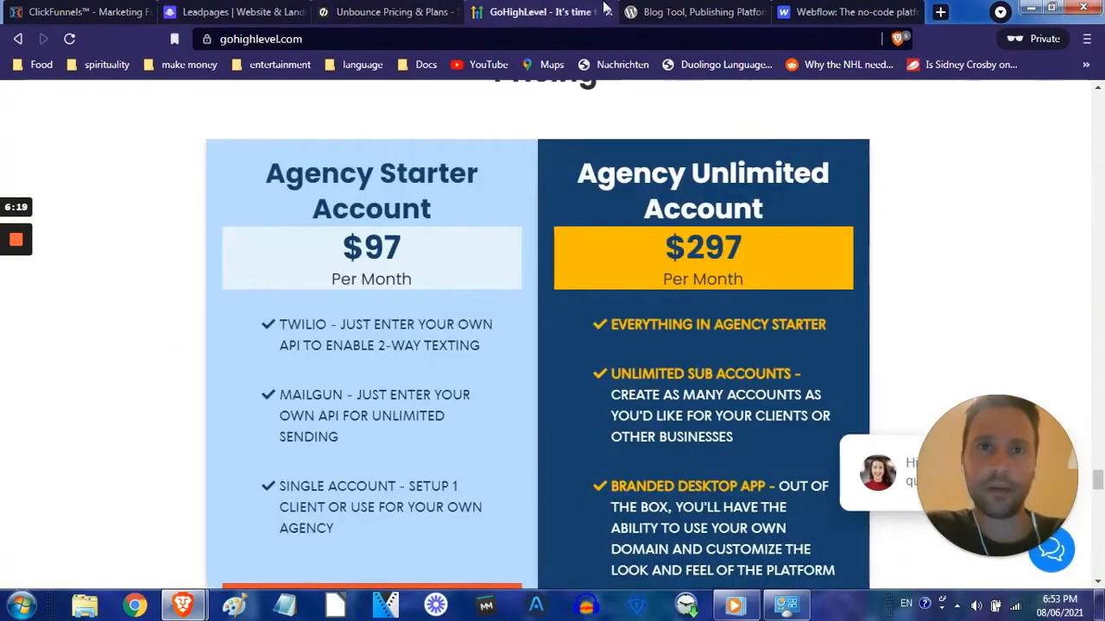
click(694, 12)
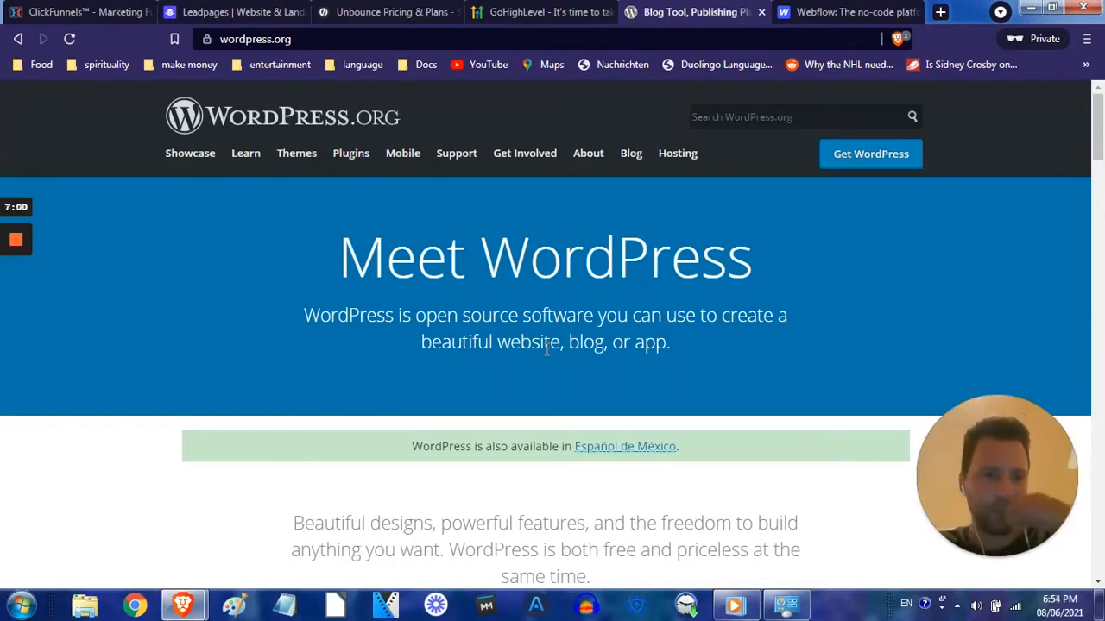
Scroll Webflow's homepage through its Build, Launch and Grow sections.
click(846, 14)
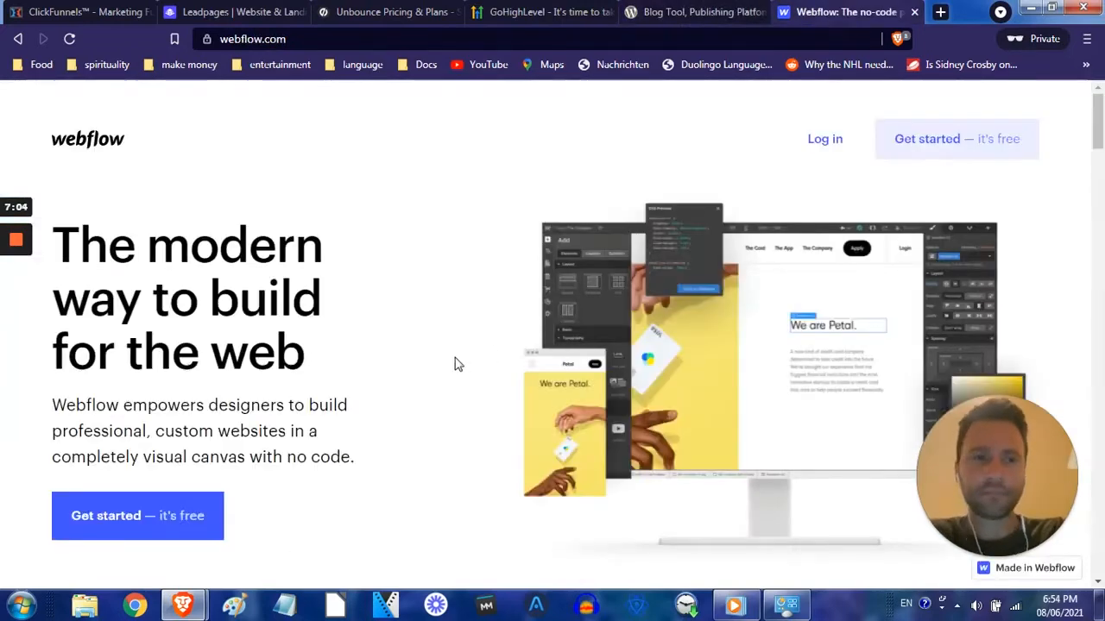
scroll(down, 3)
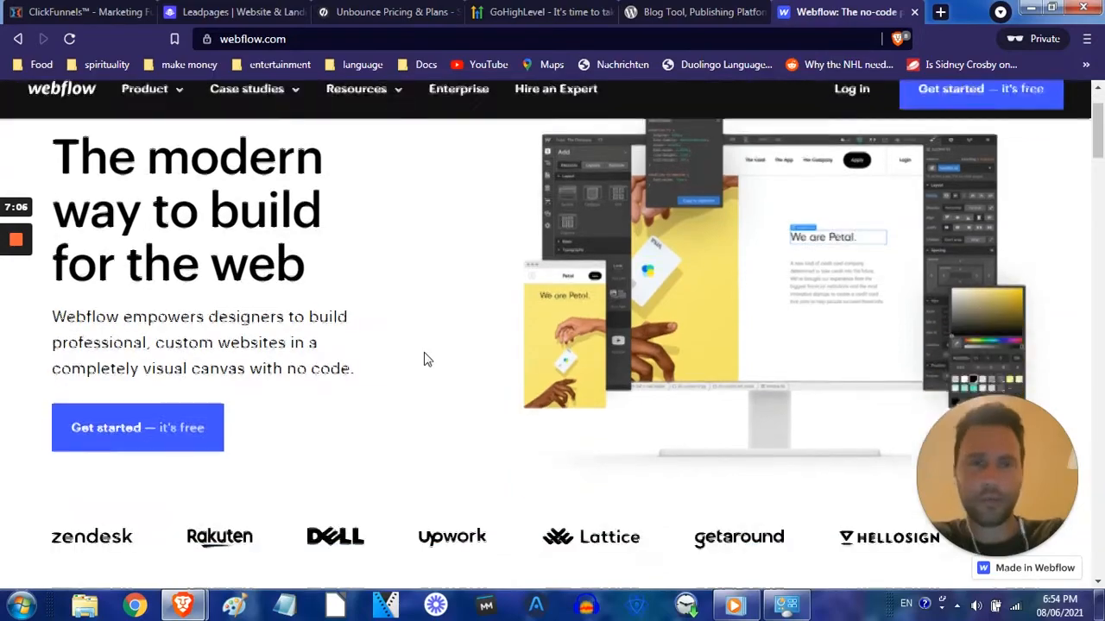
scroll(down, 3)
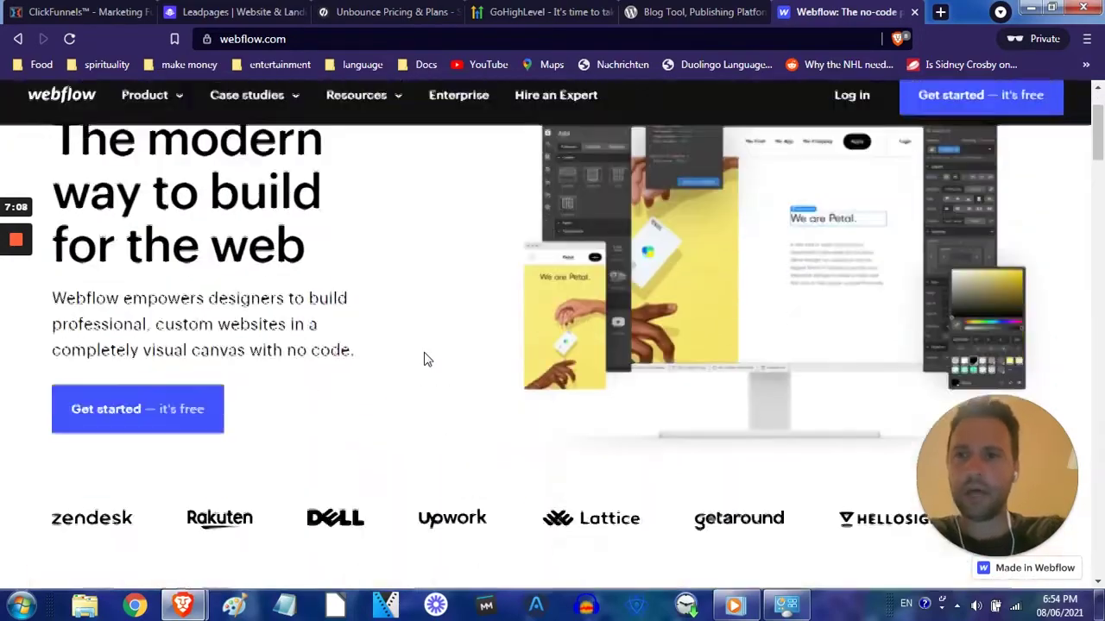
scroll(down, 3)
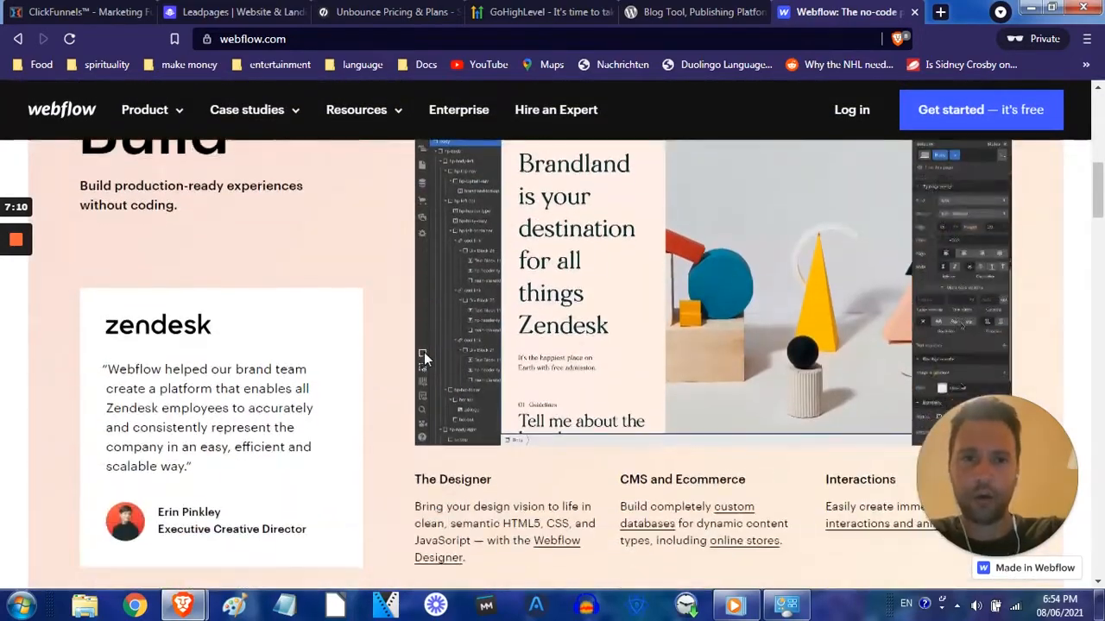
scroll(down, 3)
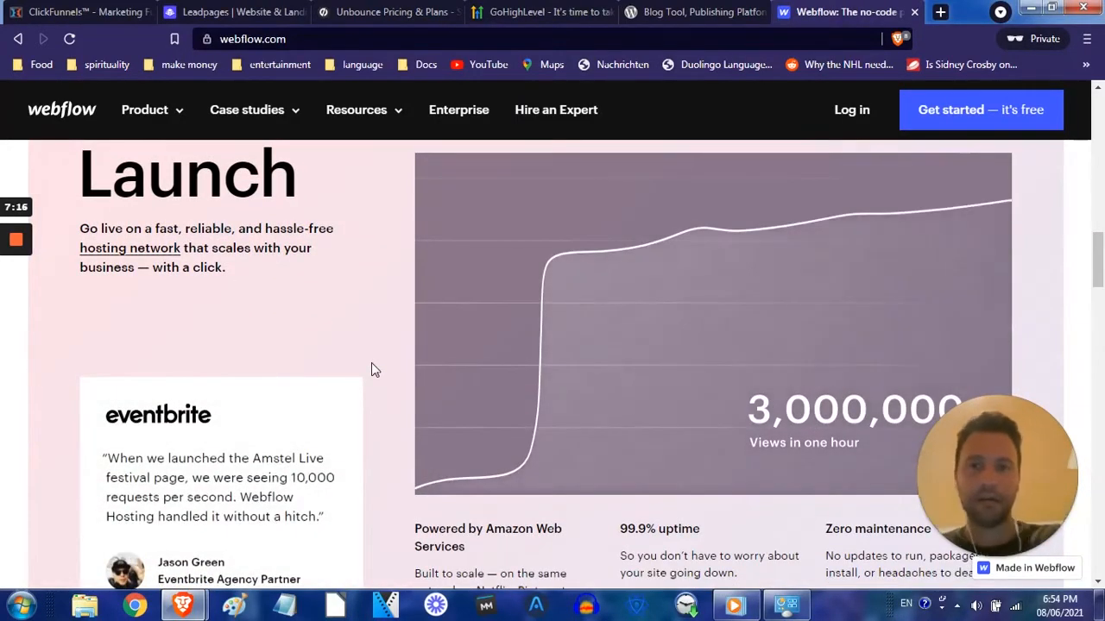
scroll(down, 3)
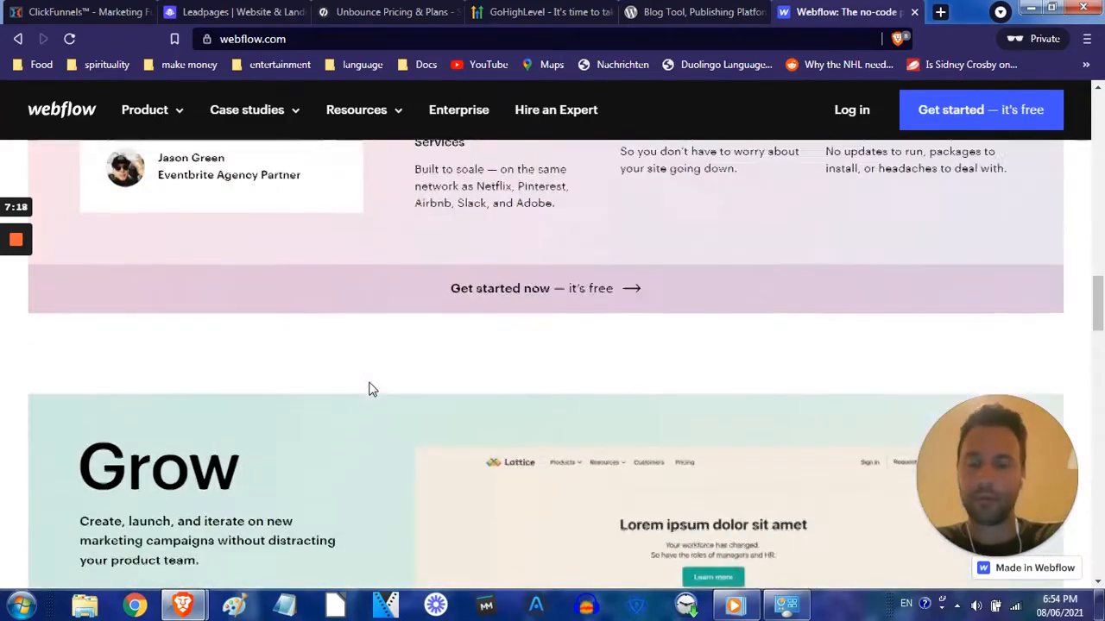
scroll(down, 3)
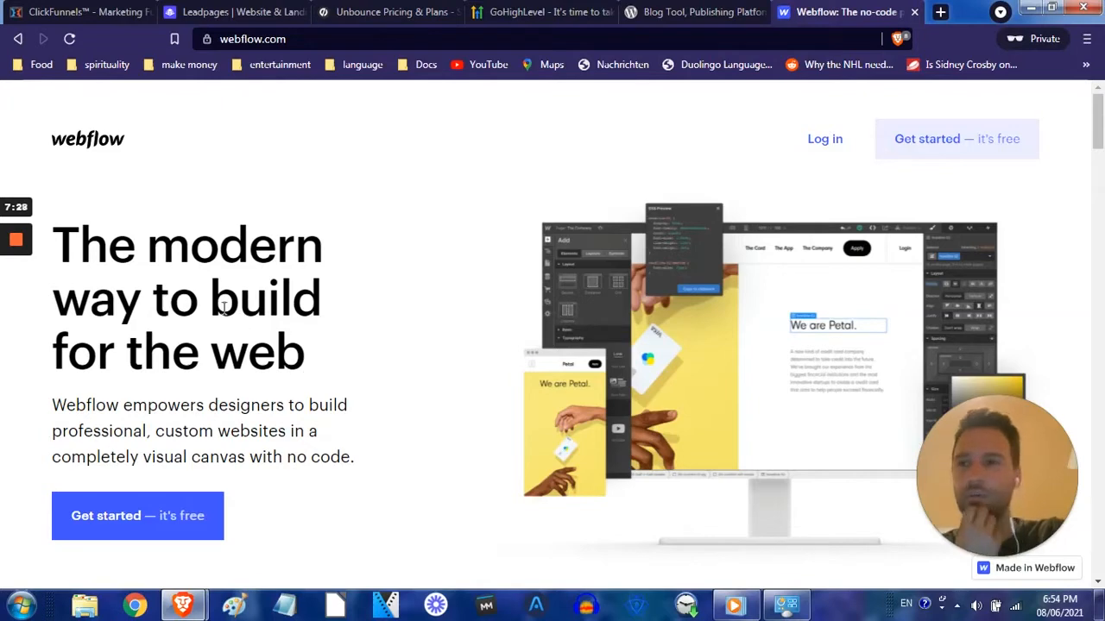
Revisit ClickFunnels' Generate Leads, trial offer and user stats, then switch to Leadpages.
click(78, 14)
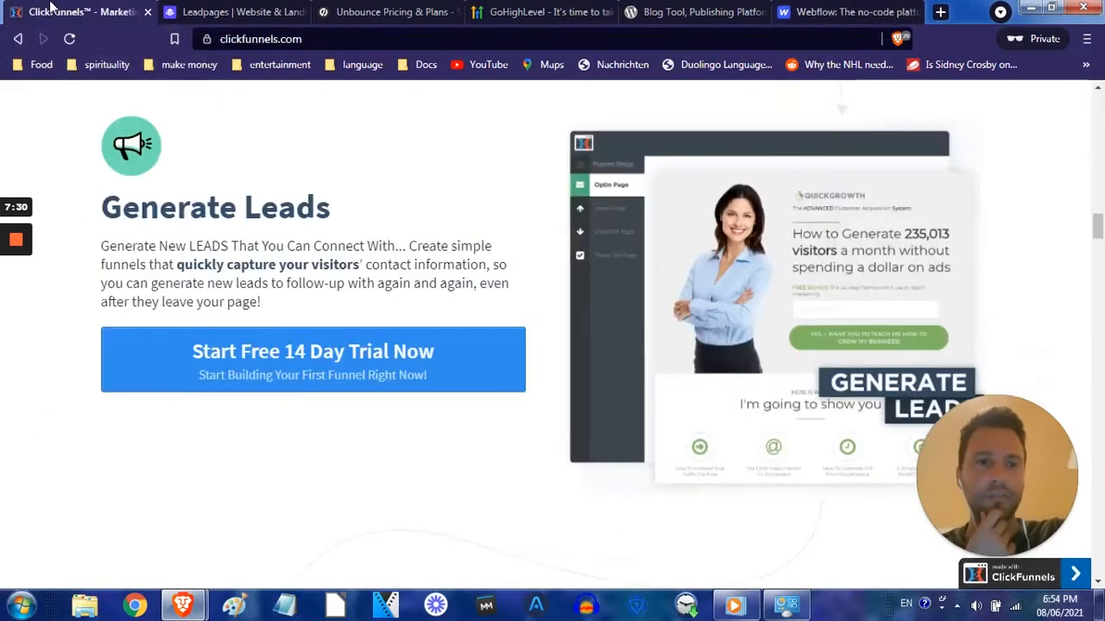
mouse_move(183, 152)
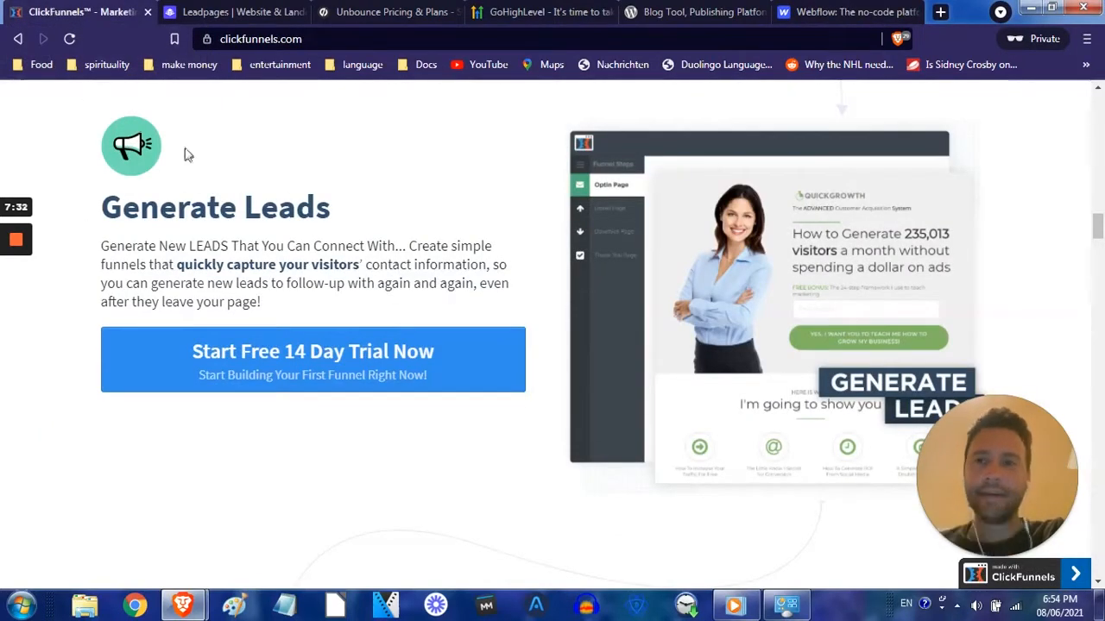
scroll(down, 3)
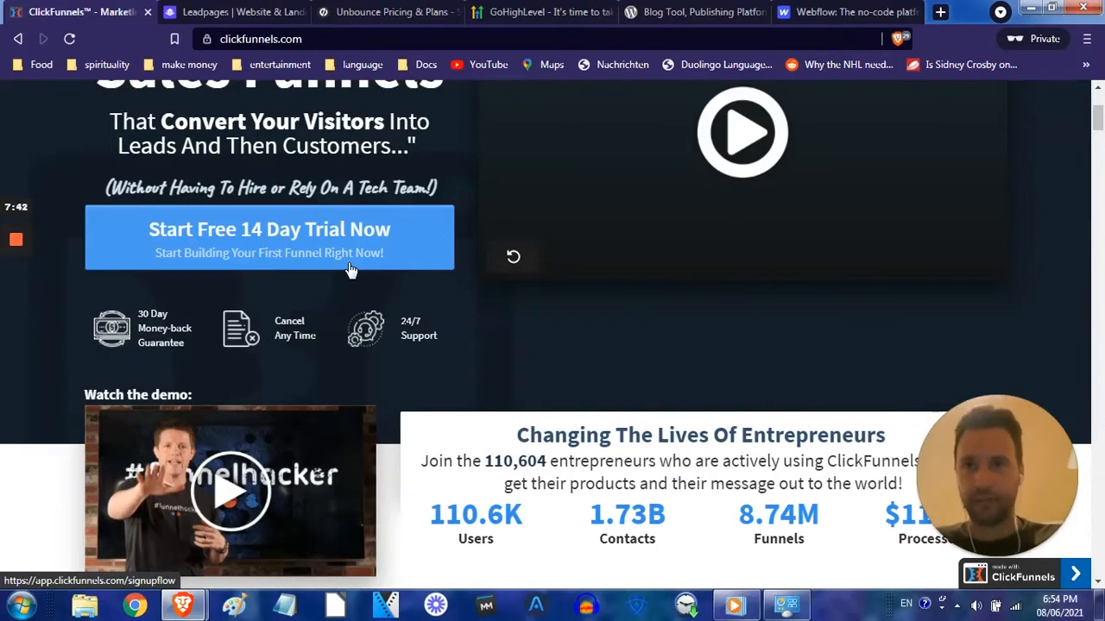
click(233, 12)
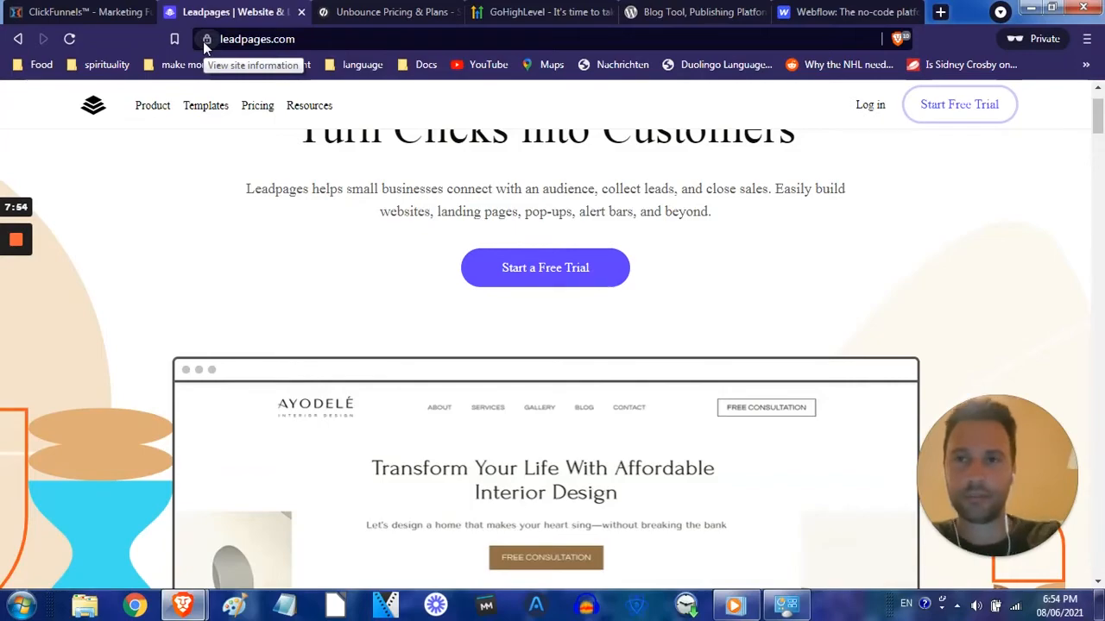
Revisit Unbounce's pricing headline and four plans, then open HighLevel's $97 and $297 agency pricing.
click(383, 12)
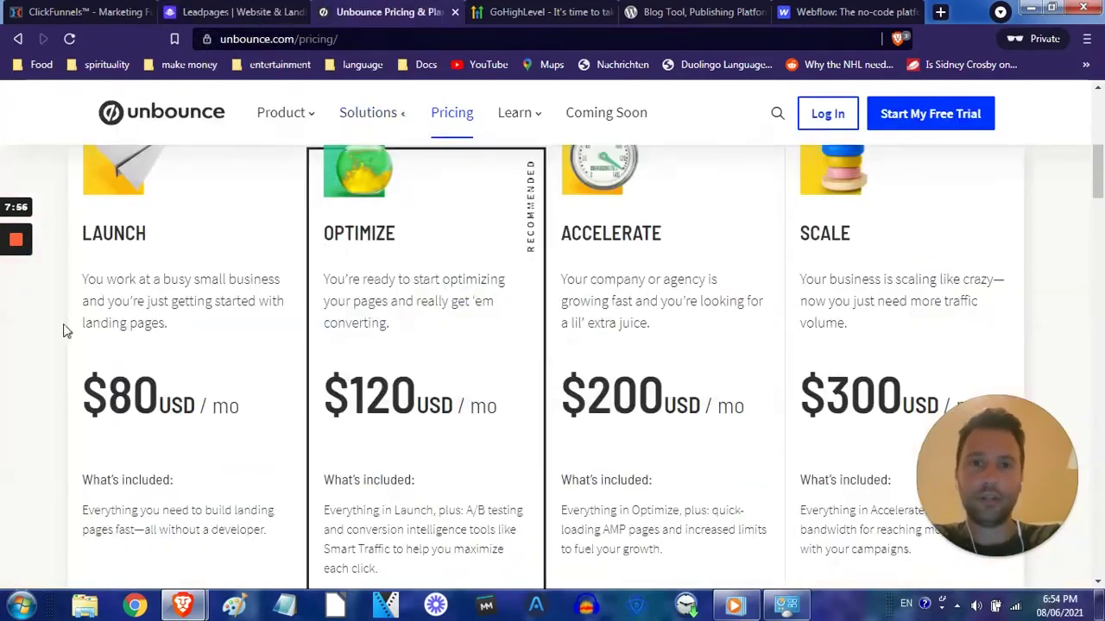
scroll(up, 3)
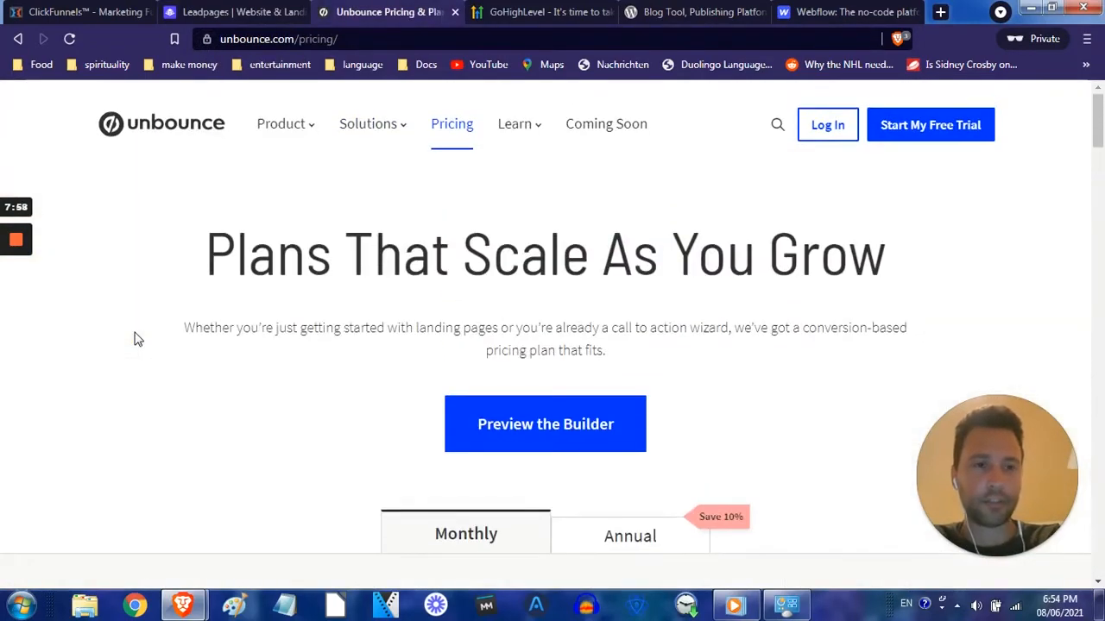
scroll(down, 3)
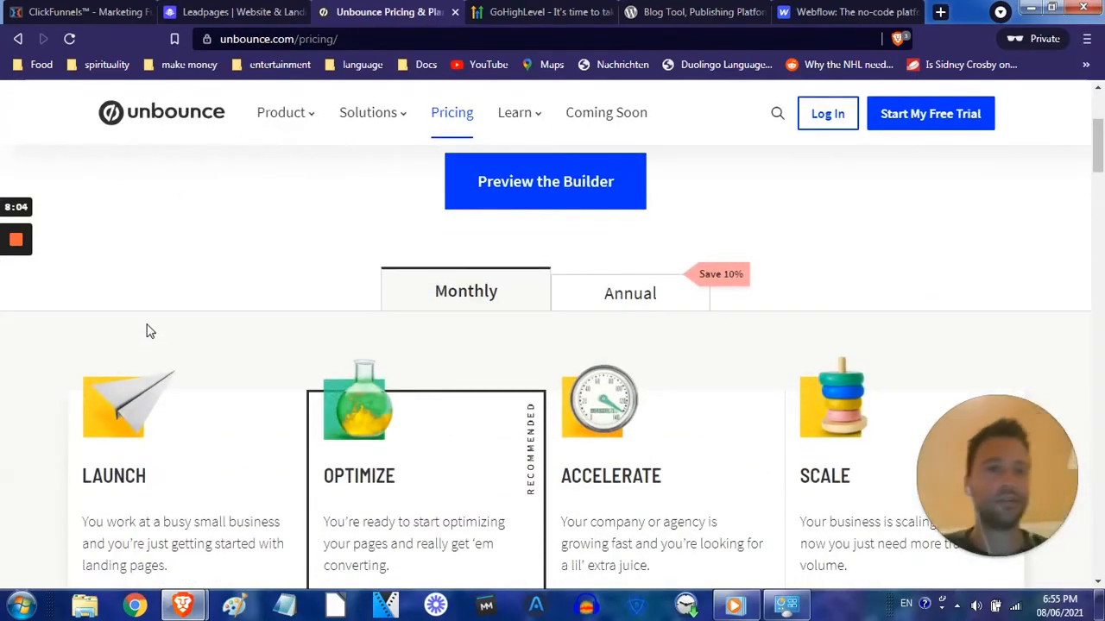
click(538, 12)
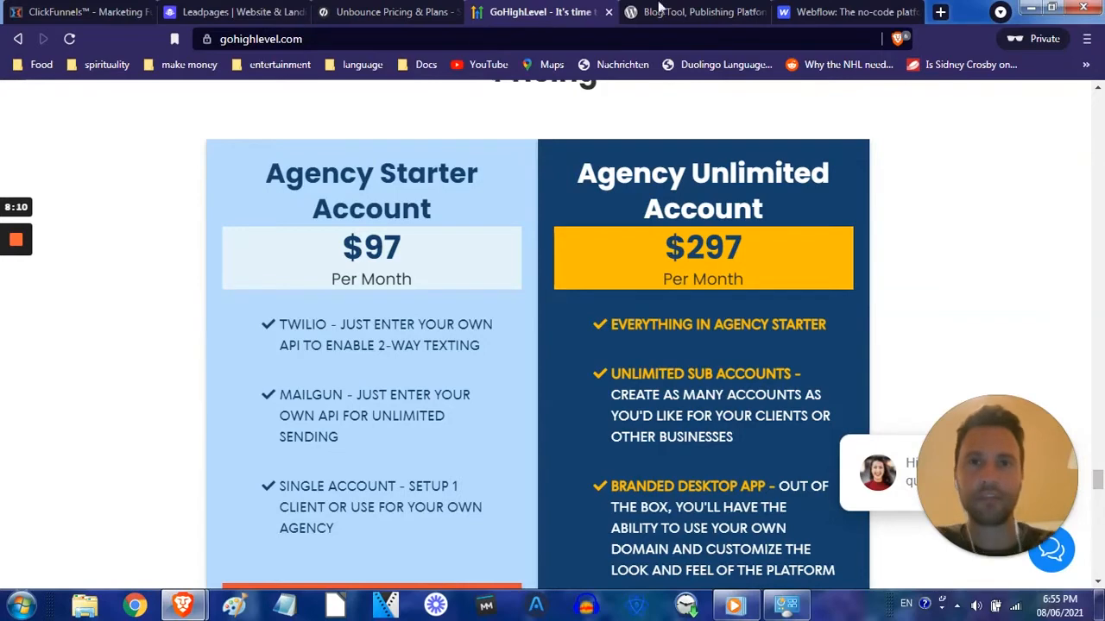
Return to the WordPress.org tab showing the Meet WordPress homepage.
click(694, 12)
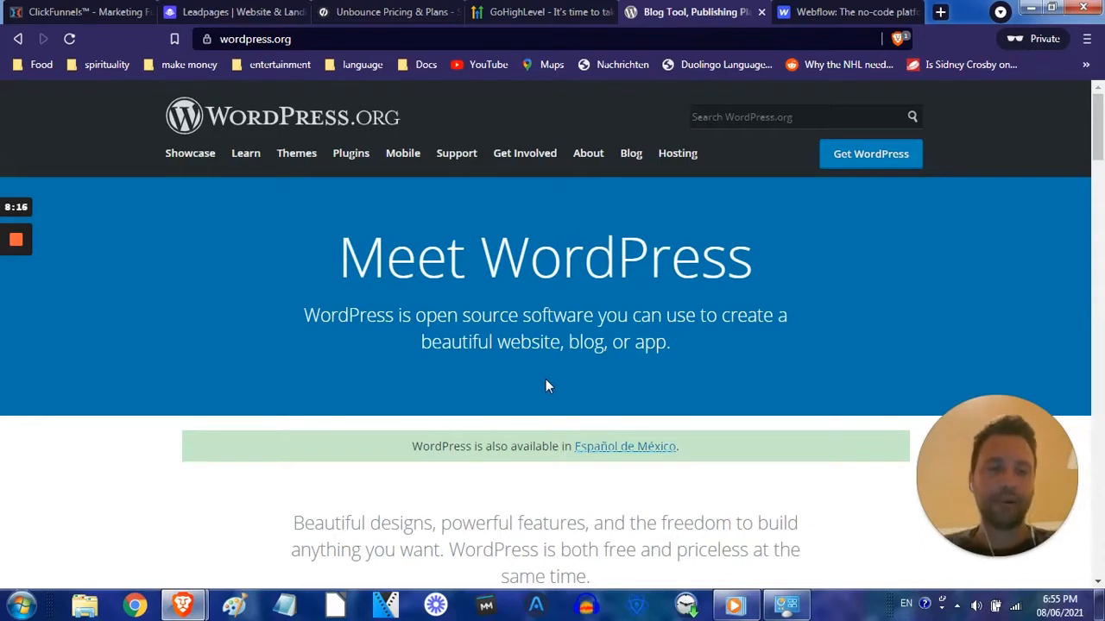
mouse_move(543, 388)
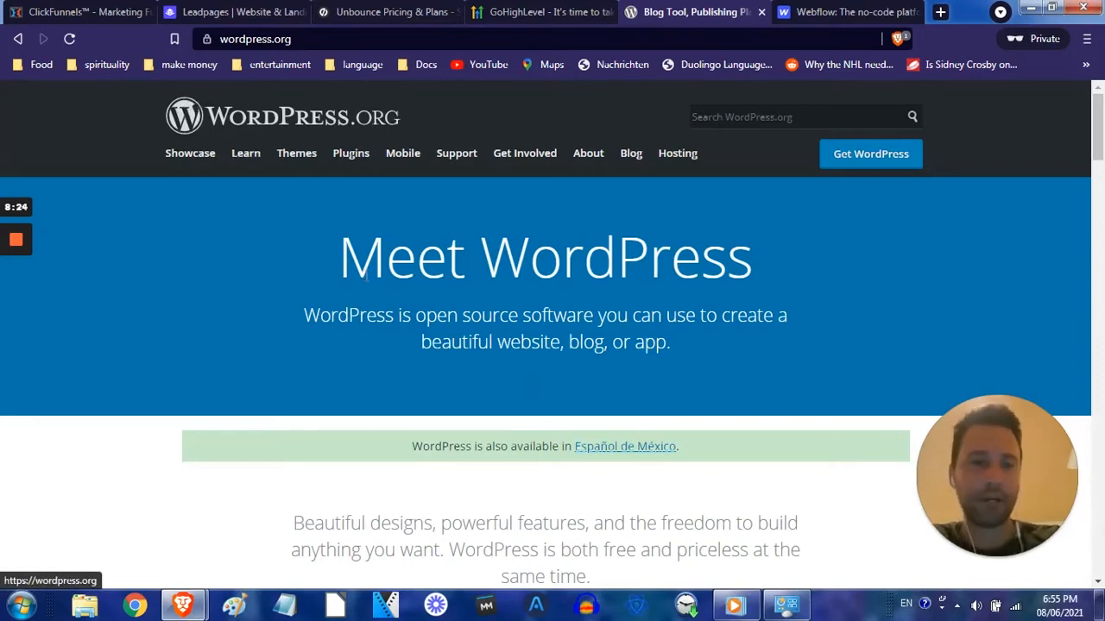
Review Webflow's homepage down to the Zendesk testimonial and back to the top headline.
click(854, 14)
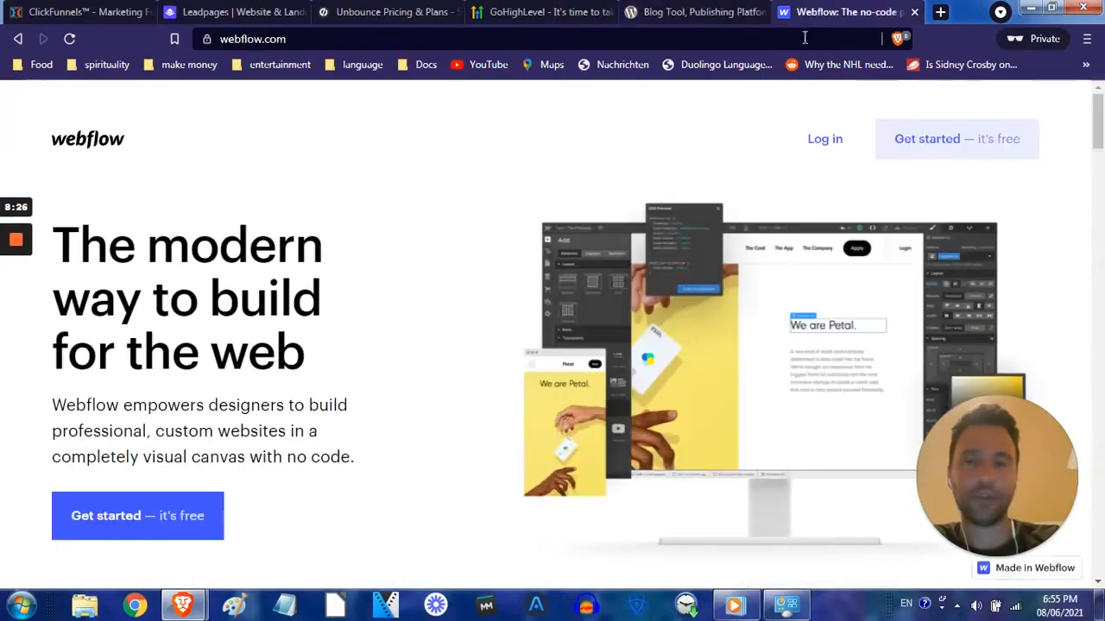
scroll(down, 3)
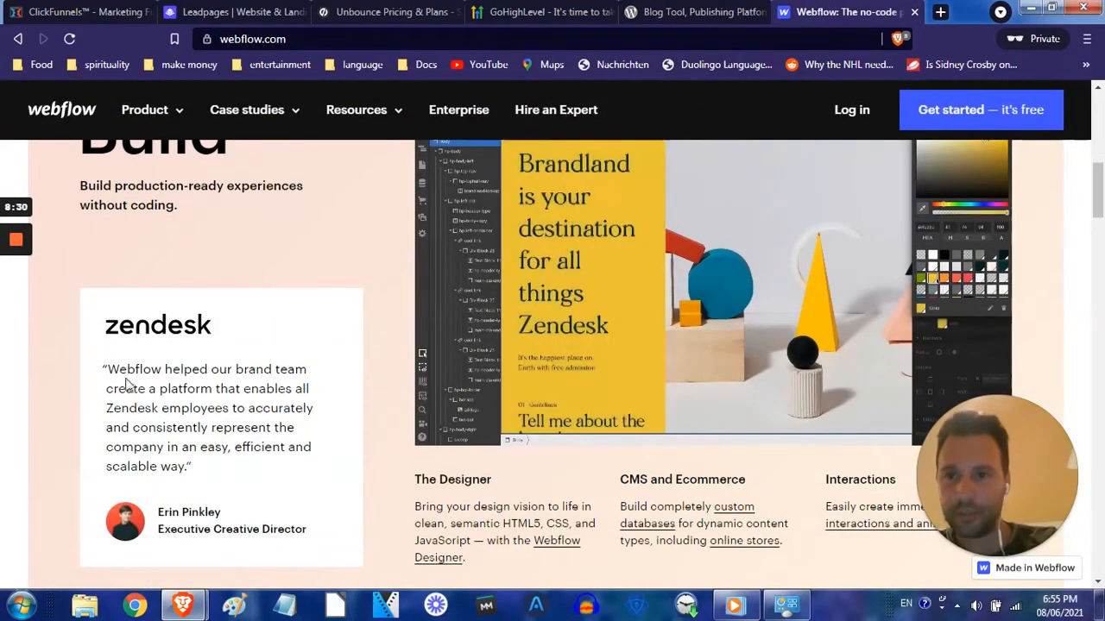
drag(114, 369, 211, 466)
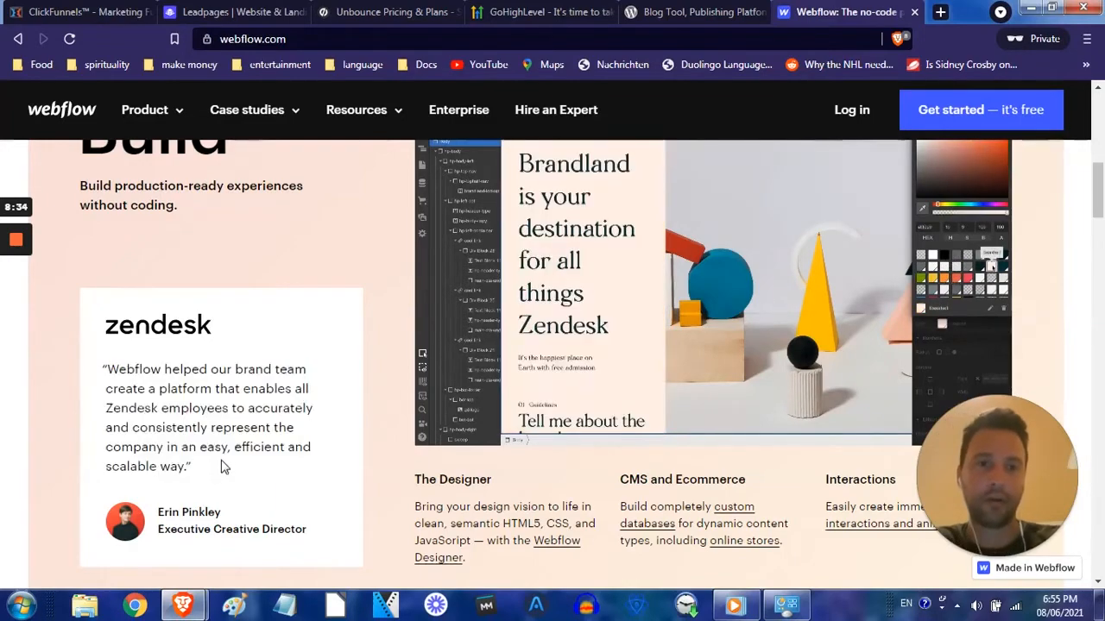
scroll(up, 3)
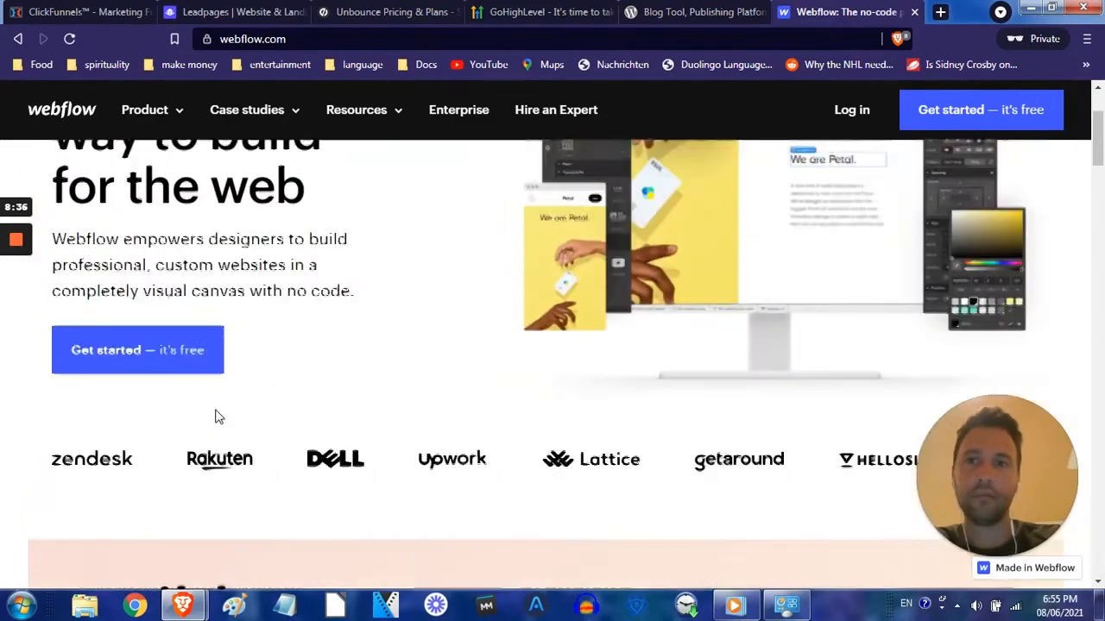
scroll(up, 3)
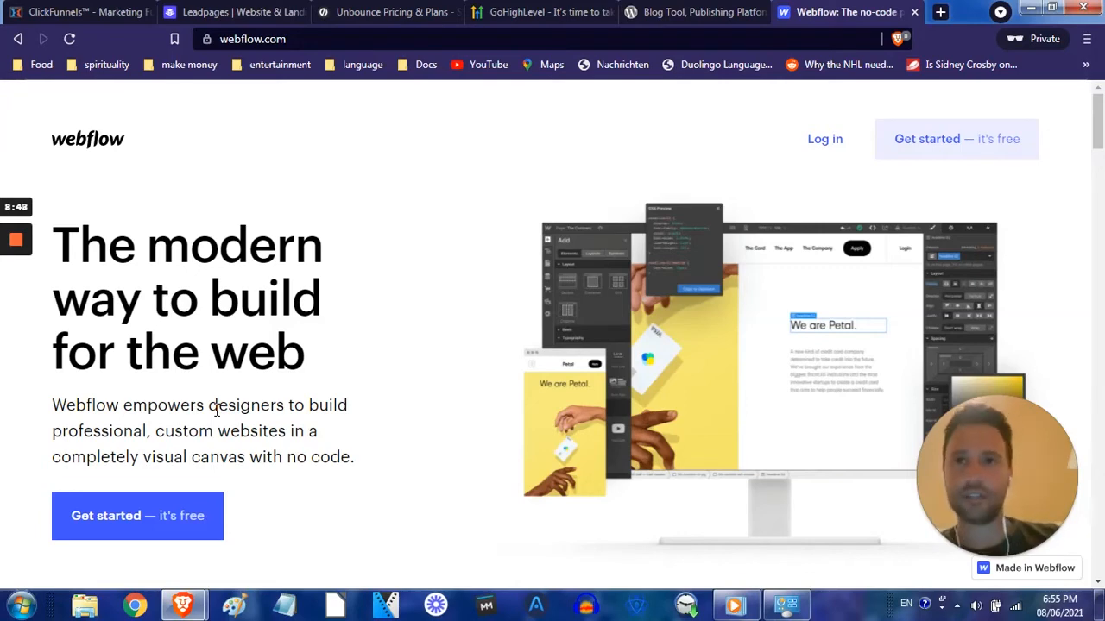
Flip between the Leadpages, WordPress.org and ClickFunnels tabs, finishing on Leadpages' Turn Clicks into Customers section.
click(233, 12)
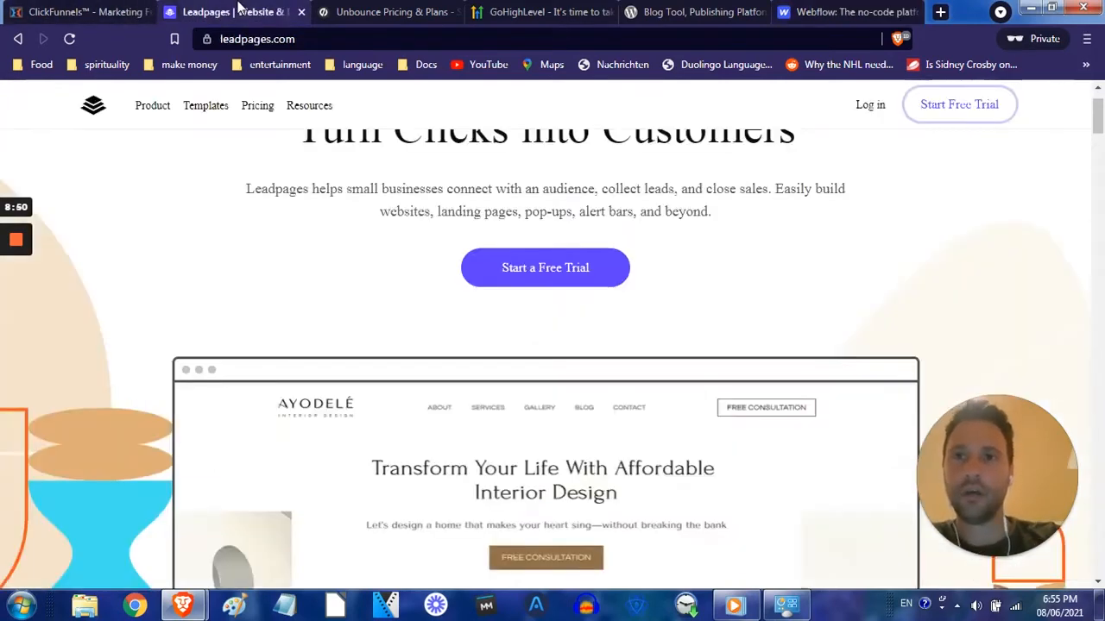
mouse_move(532, 285)
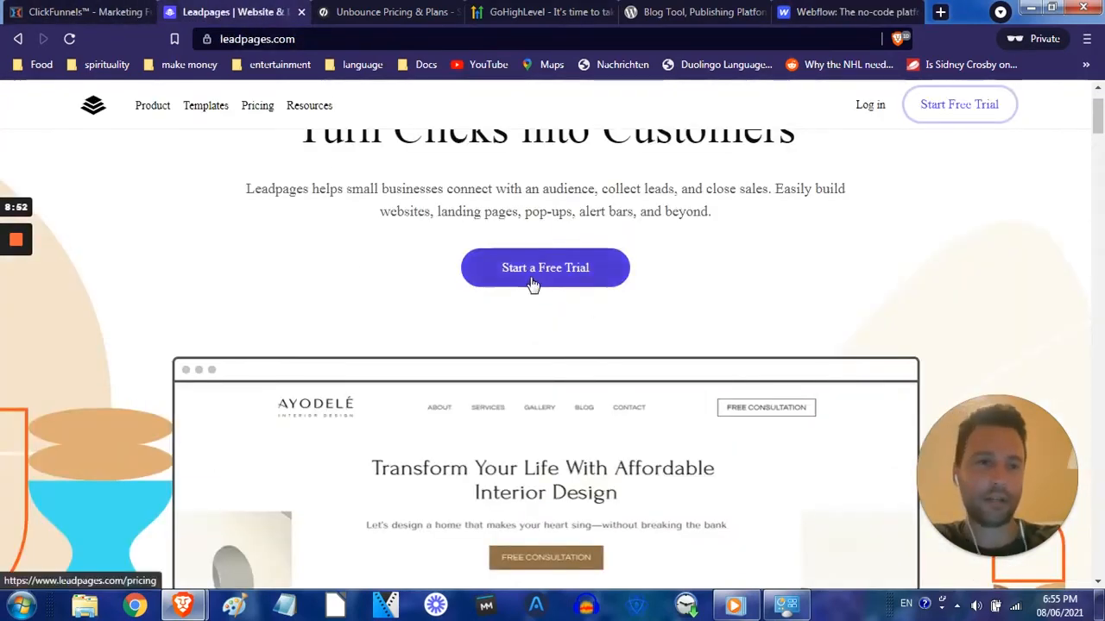
click(690, 12)
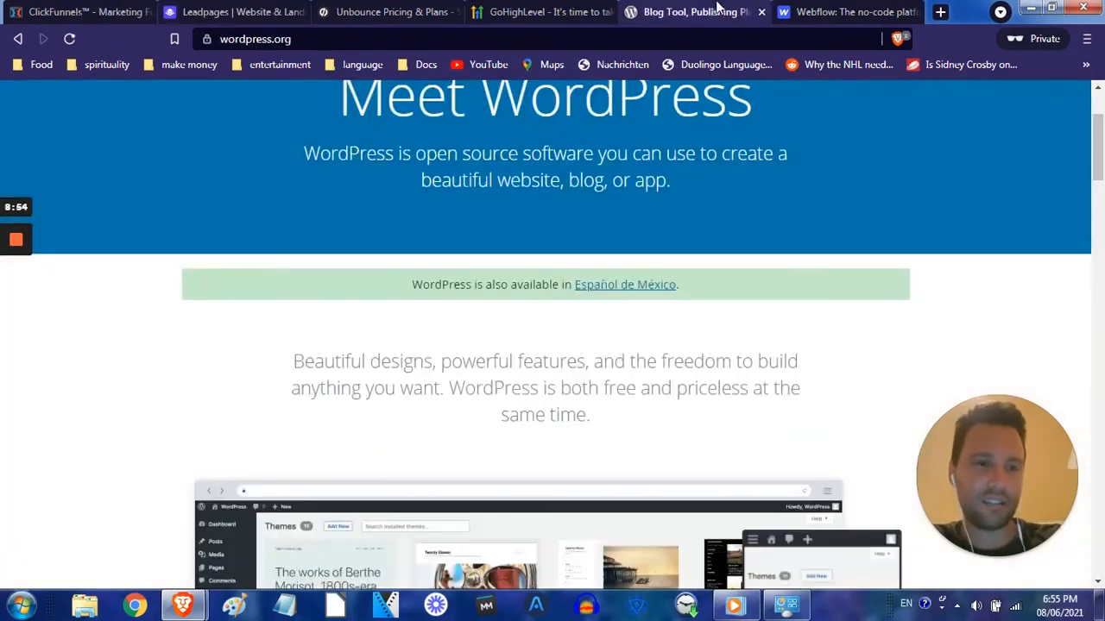
click(233, 12)
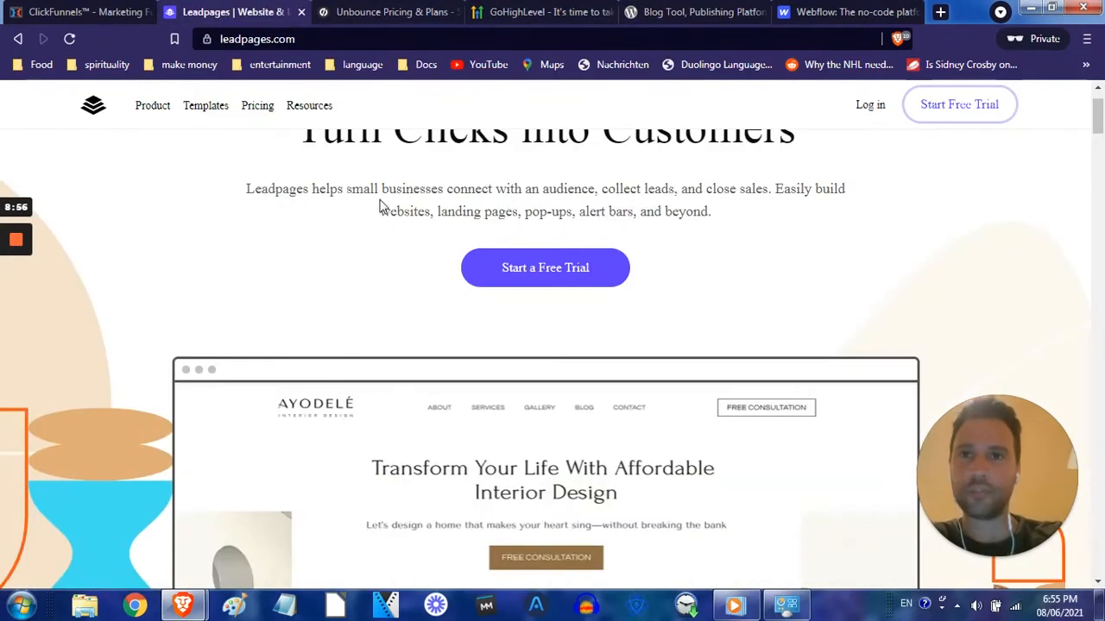
click(65, 16)
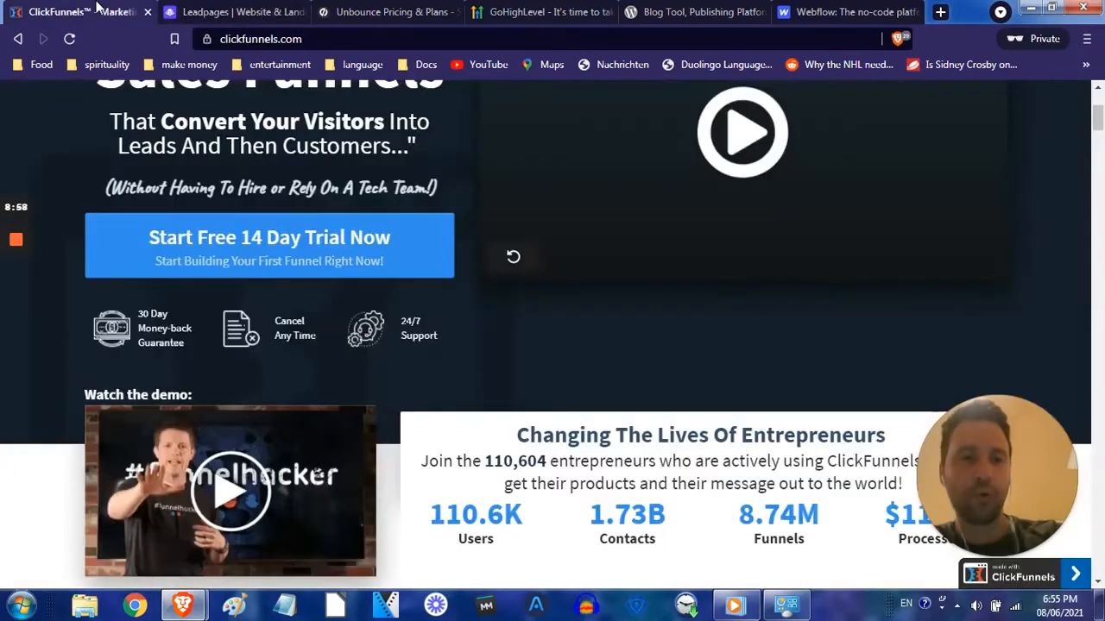
click(233, 11)
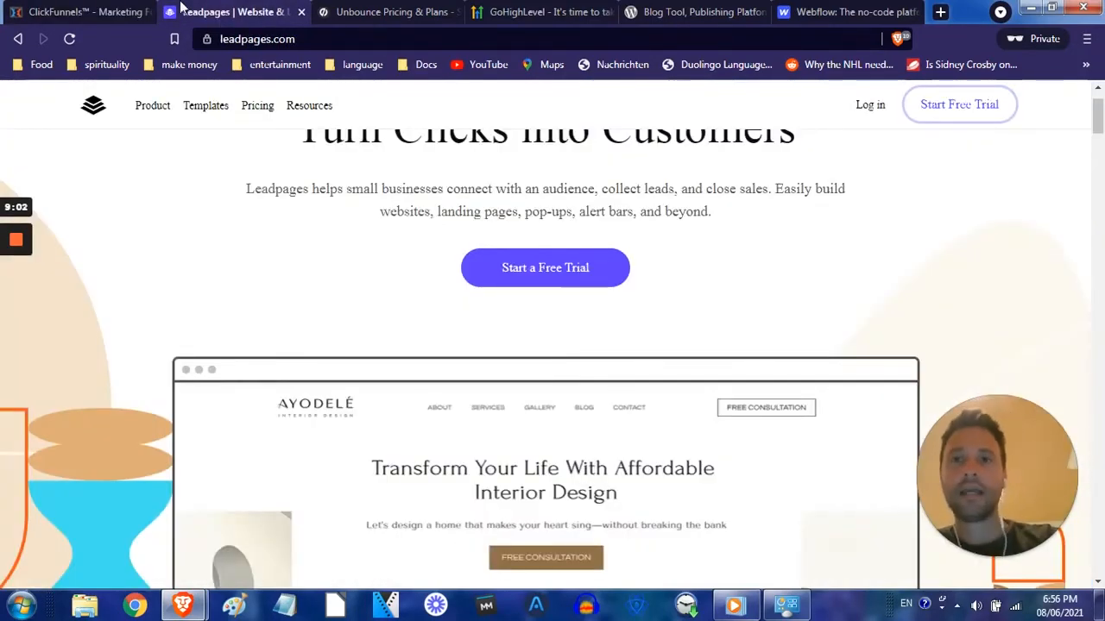
Return to Unbounce's pricing page with the Launch, Optimize, Accelerate and Scale plans.
click(388, 12)
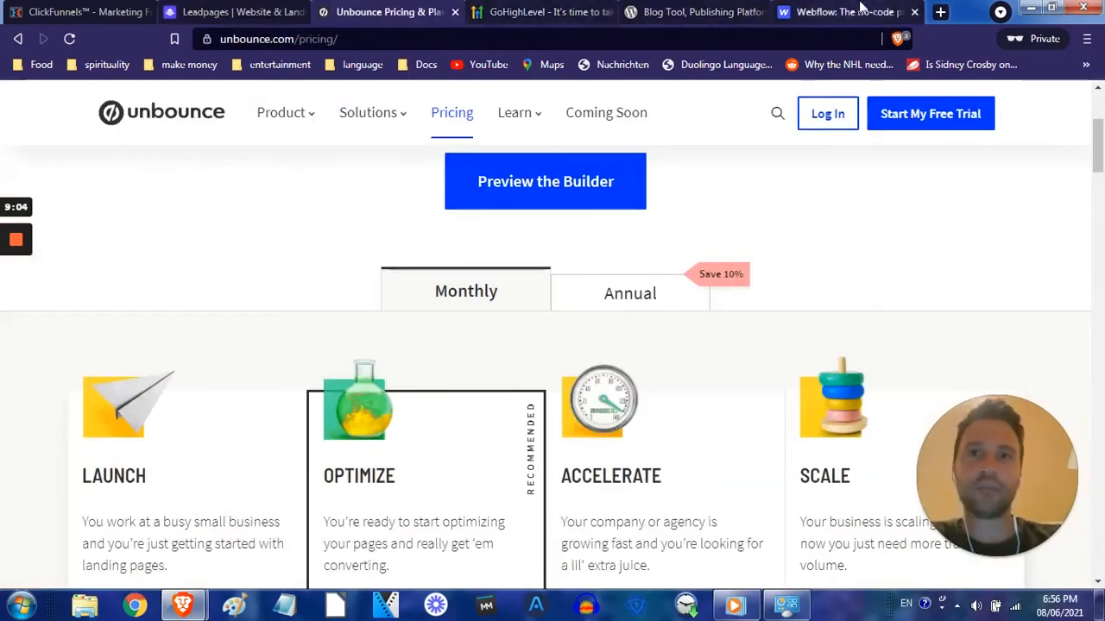
mouse_move(794, 337)
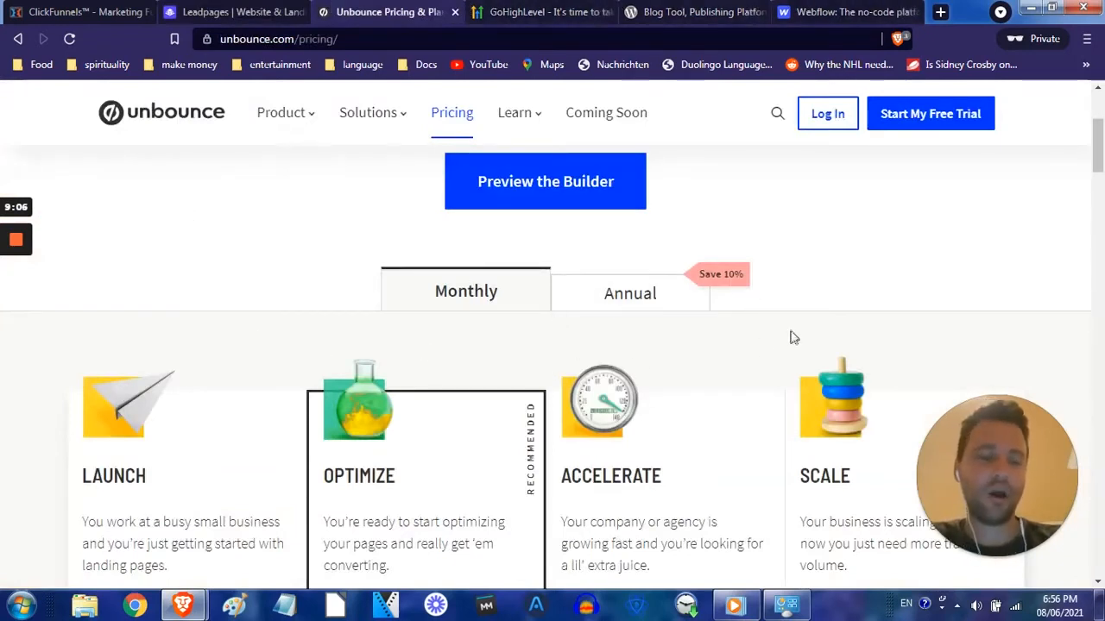
mouse_move(512, 380)
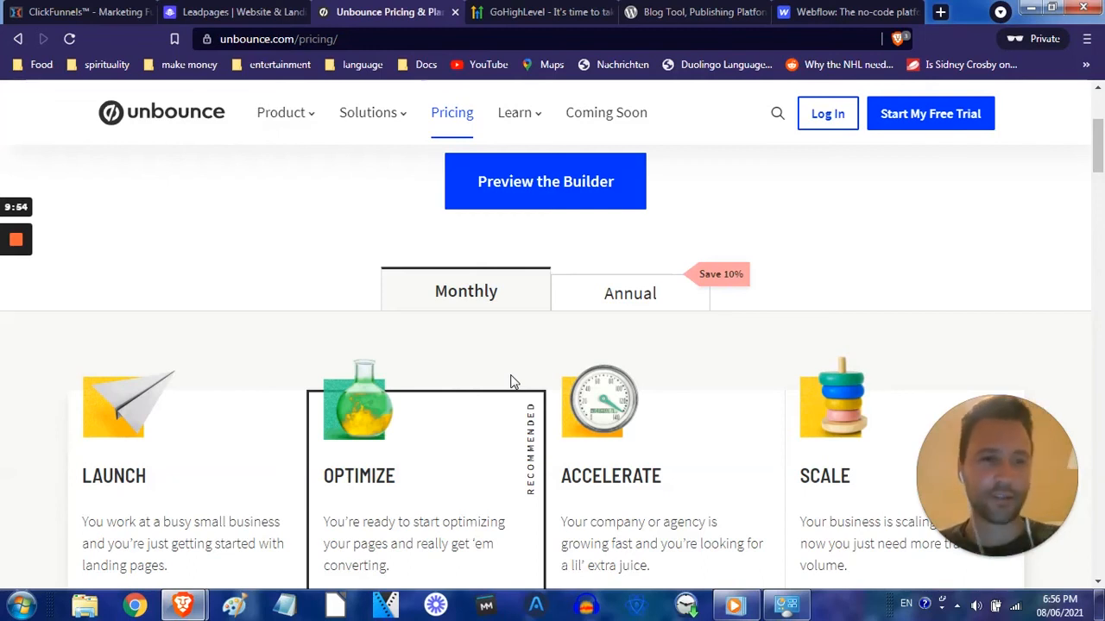
mouse_move(31, 259)
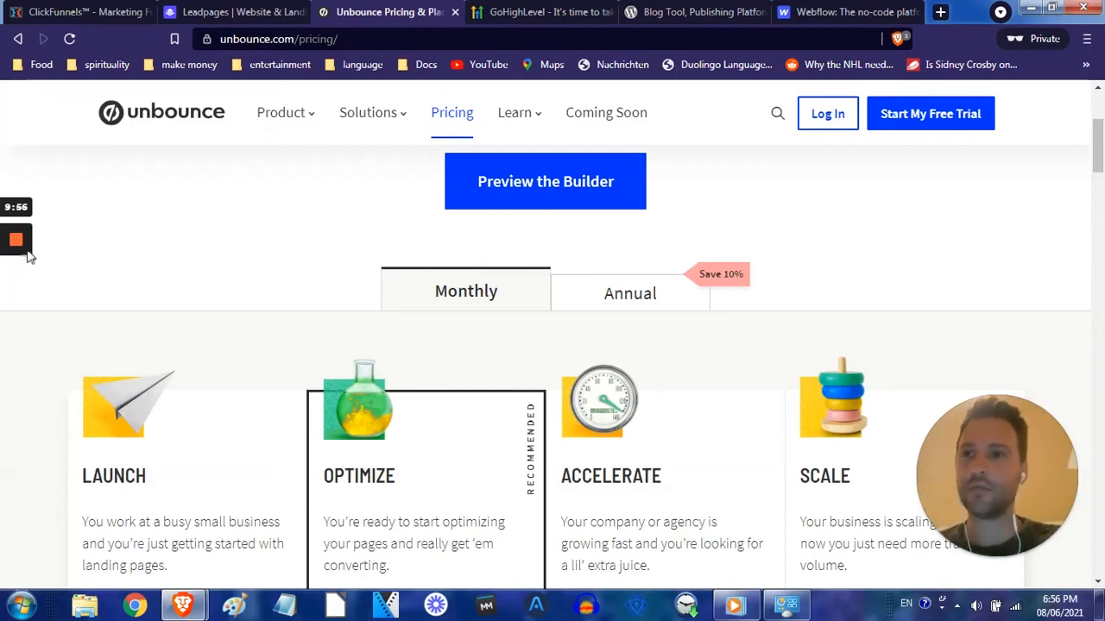